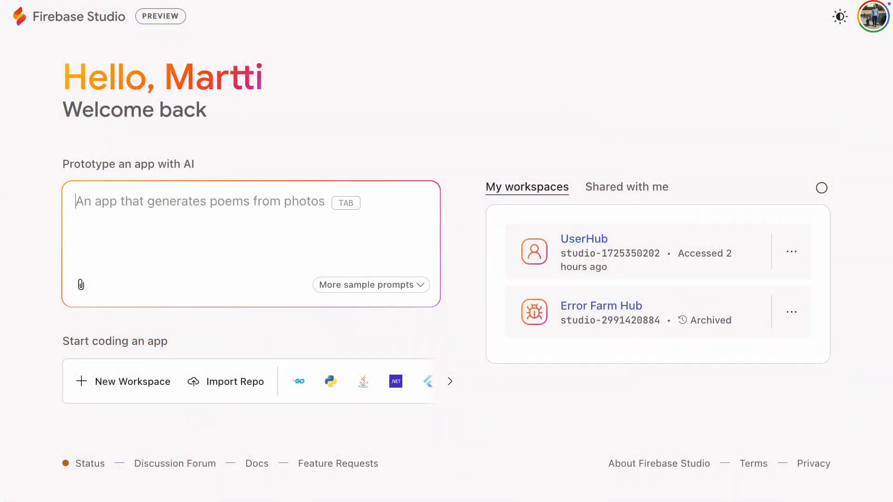
# Step: Prompt for a login page with email, password and signup link, ending 'No AI stuff.', and generate the blueprint
pyautogui.write('M')
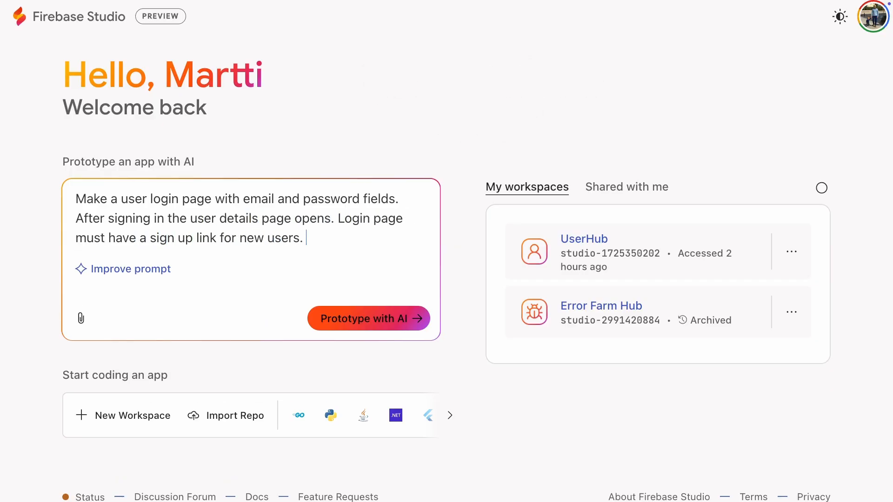
pyautogui.write('No AI stuff.')
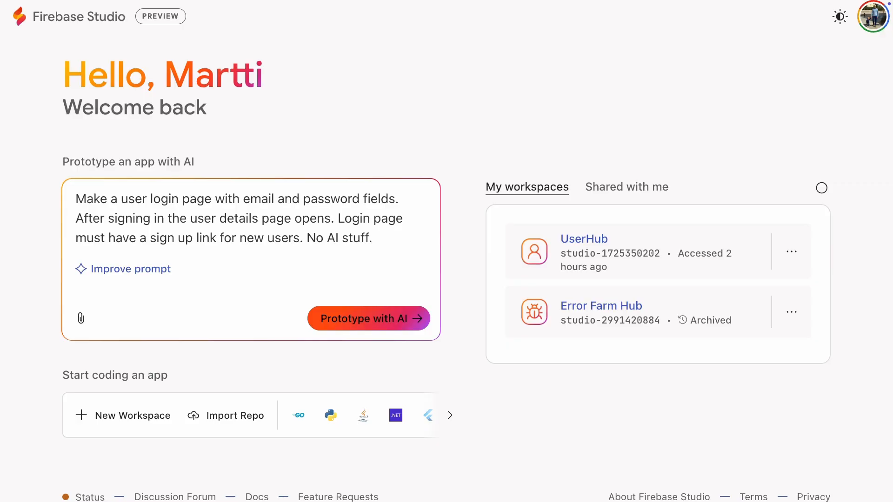
pyautogui.click(369, 318)
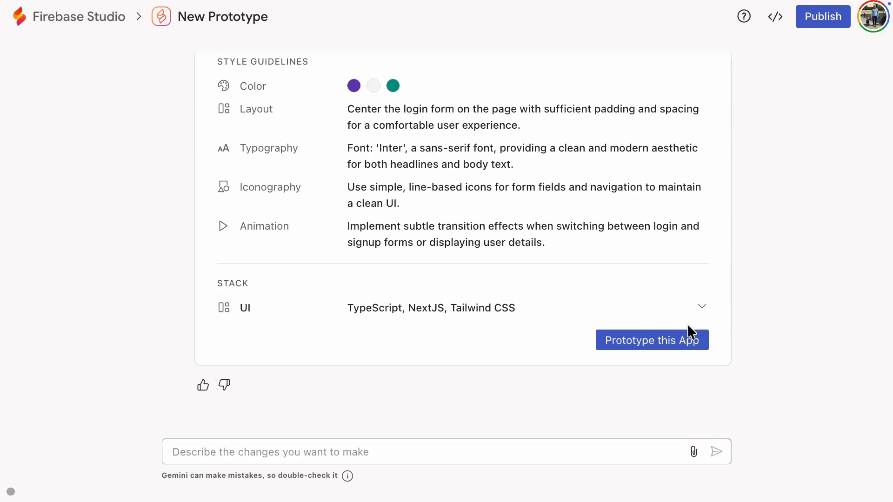
# Step: Build the AuthFlow prototype from the blueprint and fill the Sign up form in the preview
pyautogui.click(651, 340)
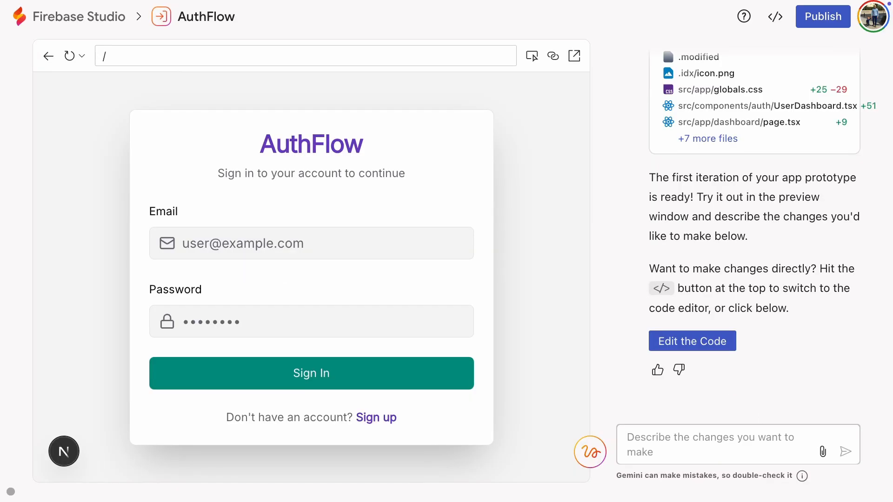
pyautogui.click(376, 418)
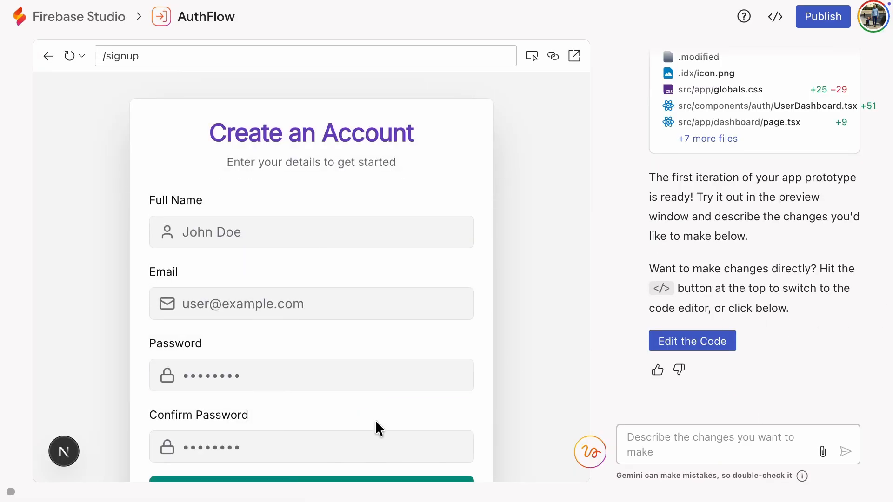
pyautogui.click(311, 375)
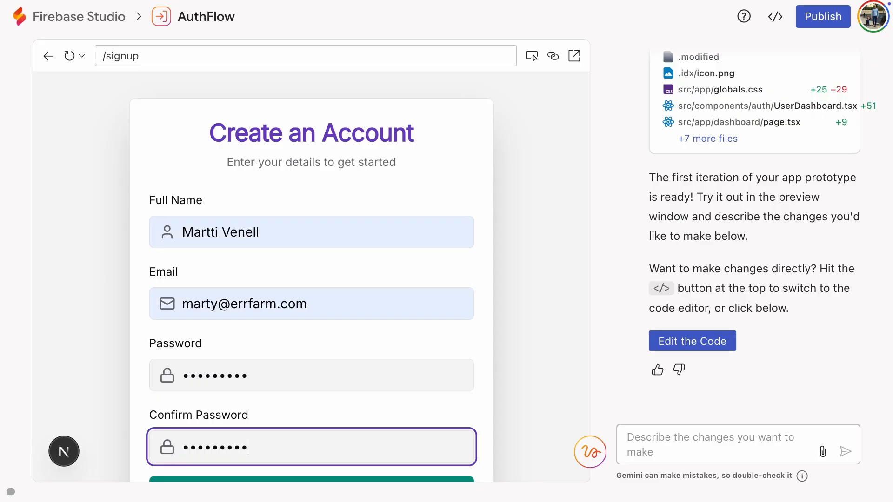
pyautogui.scroll(-3)
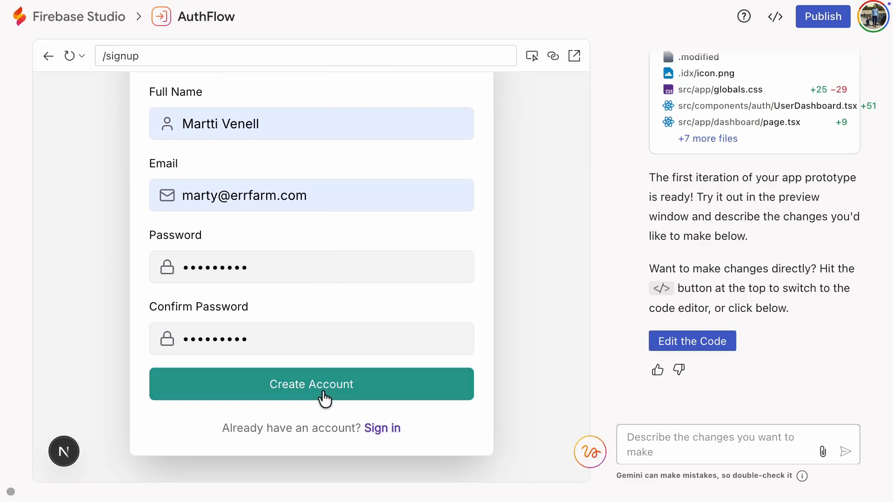
# Step: Create the account to reach the placeholder dashboard, then sign out back to sign-in
pyautogui.click(324, 385)
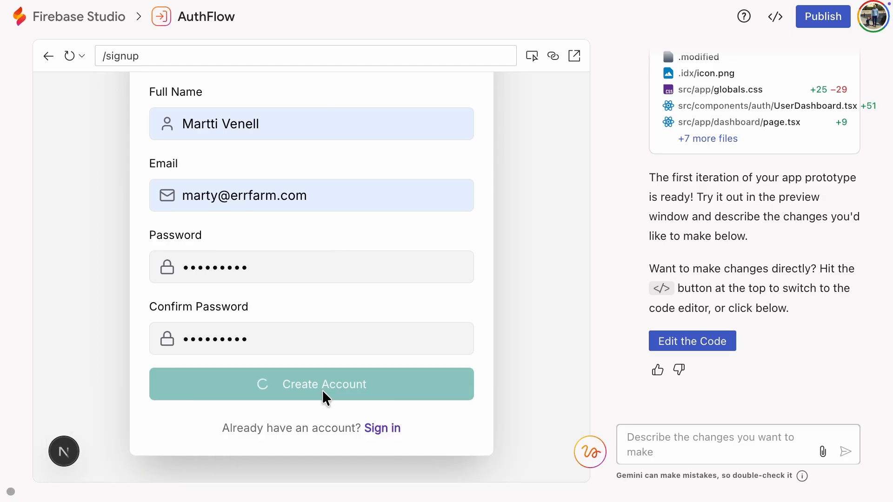
pyautogui.click(324, 384)
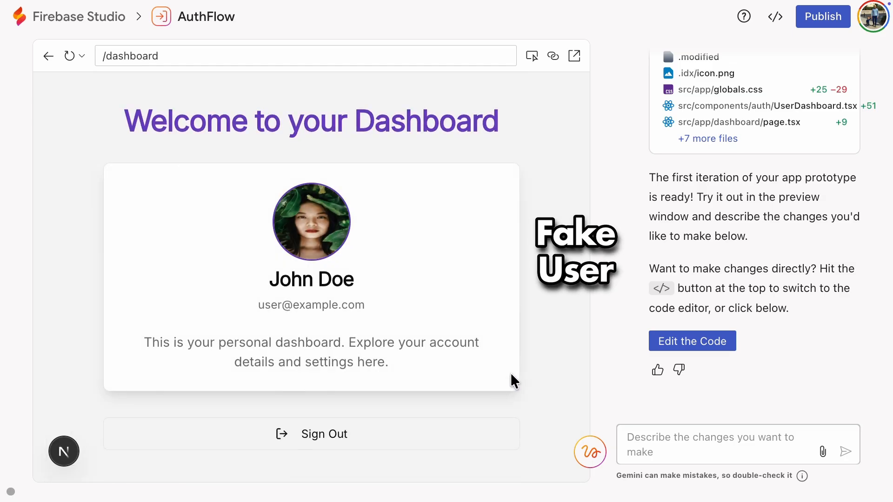
pyautogui.click(310, 434)
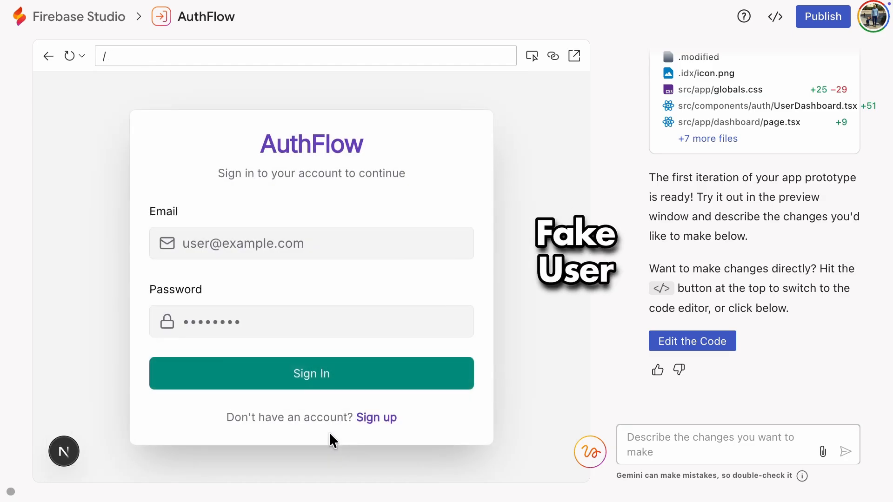
# Step: Ask the assistant to 'Create a Firebase backend that handles authentication.'
pyautogui.write('Create a Firebase backend that handles authentication.')
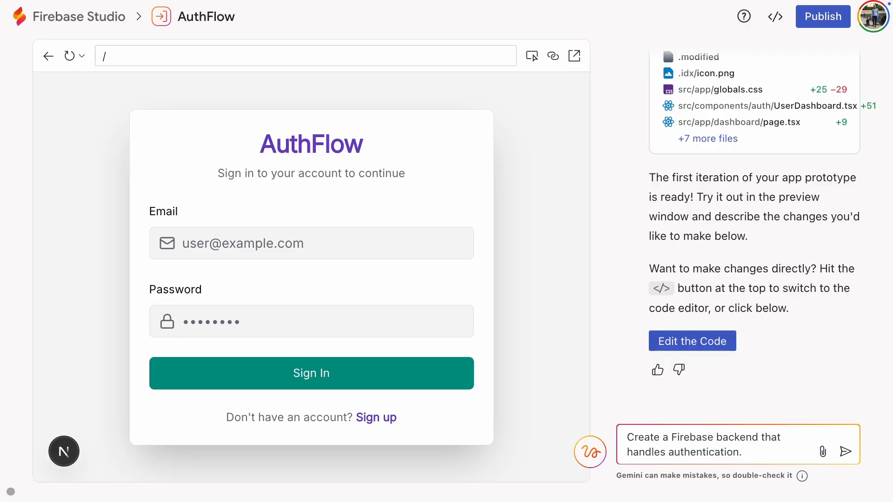
pyautogui.click(846, 451)
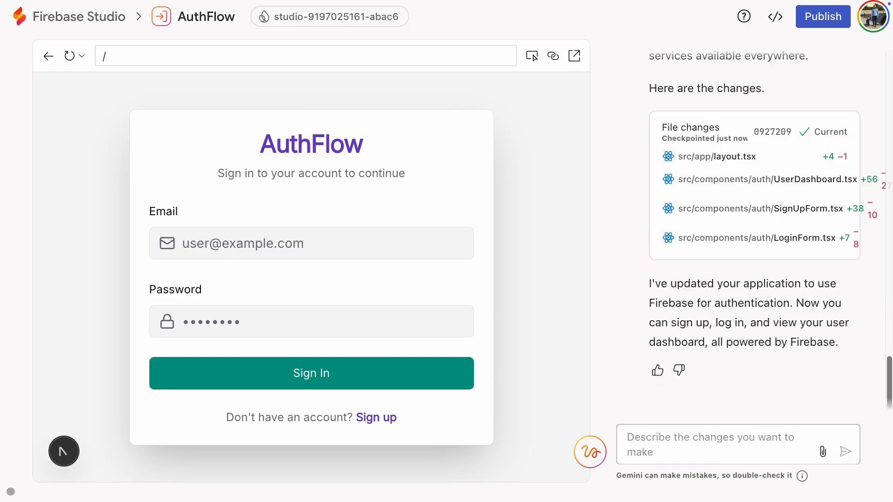
pyautogui.moveTo(385, 65)
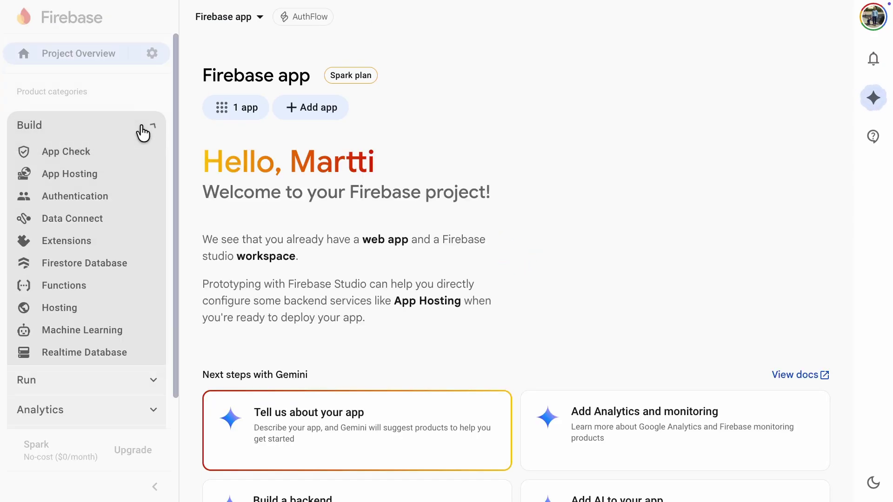
# Step: Reach the Anonymous provider settings under Authentication > Sign-in method
pyautogui.click(74, 196)
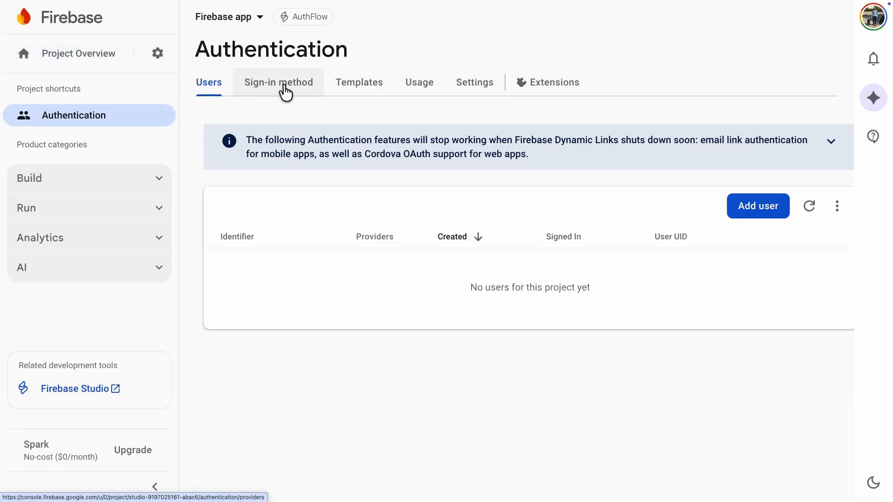
pyautogui.click(280, 82)
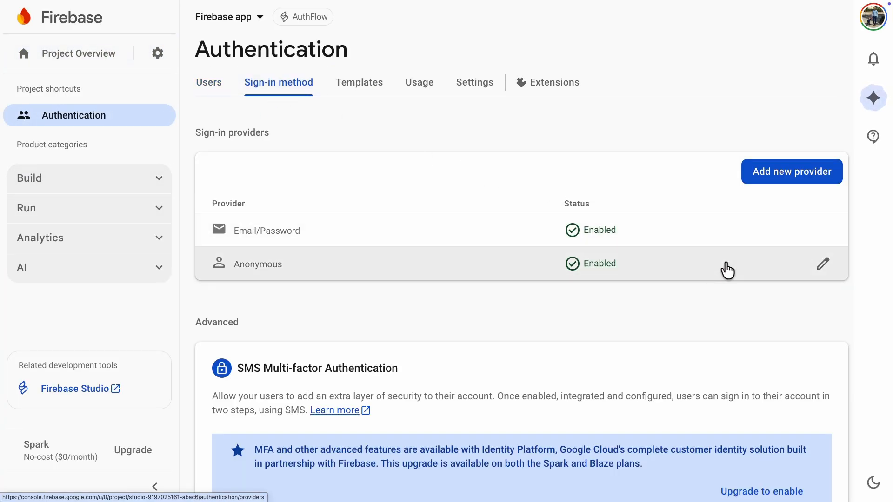
pyautogui.moveTo(752, 271)
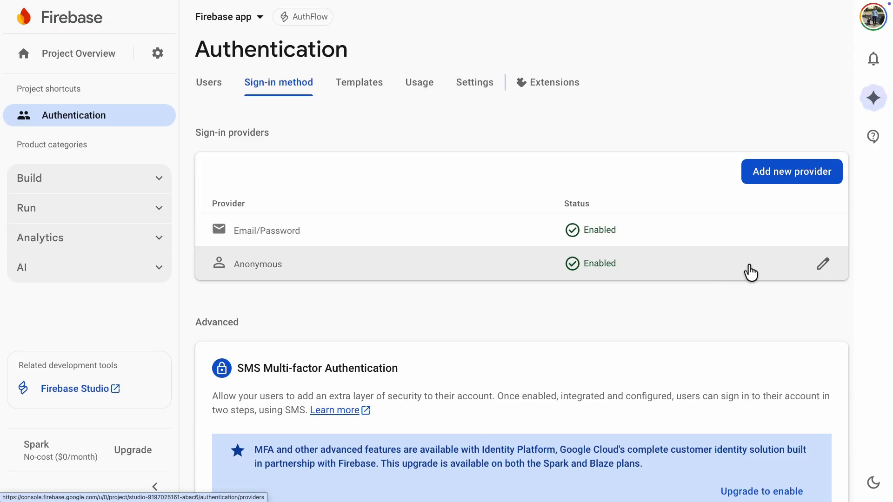
pyautogui.click(822, 264)
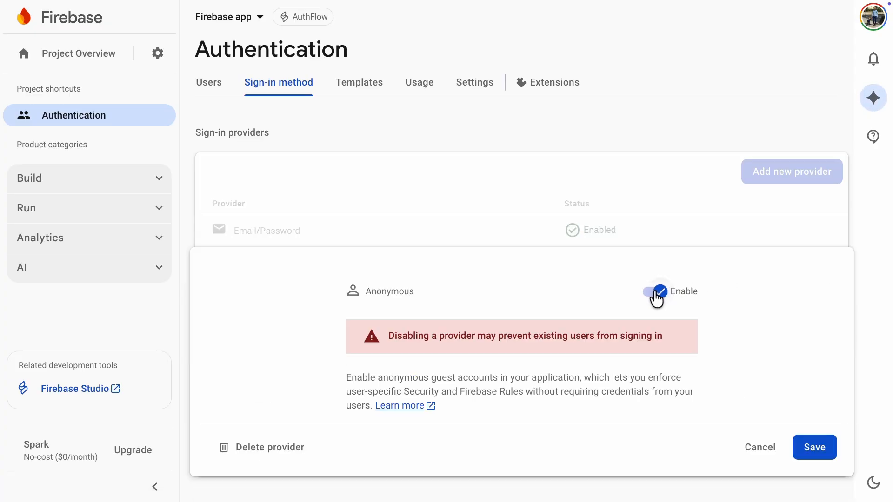
# Step: Disable Anonymous sign-in so only Email/Password remains, and leave the providers page
pyautogui.click(654, 291)
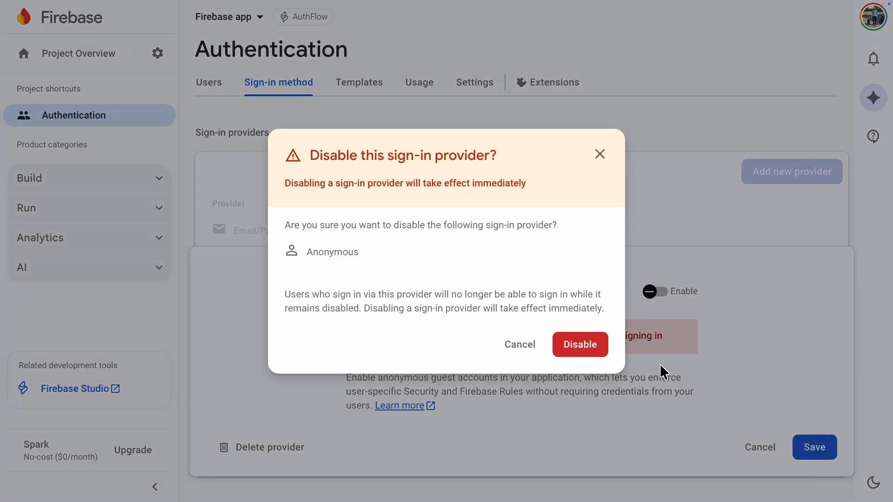
pyautogui.click(581, 345)
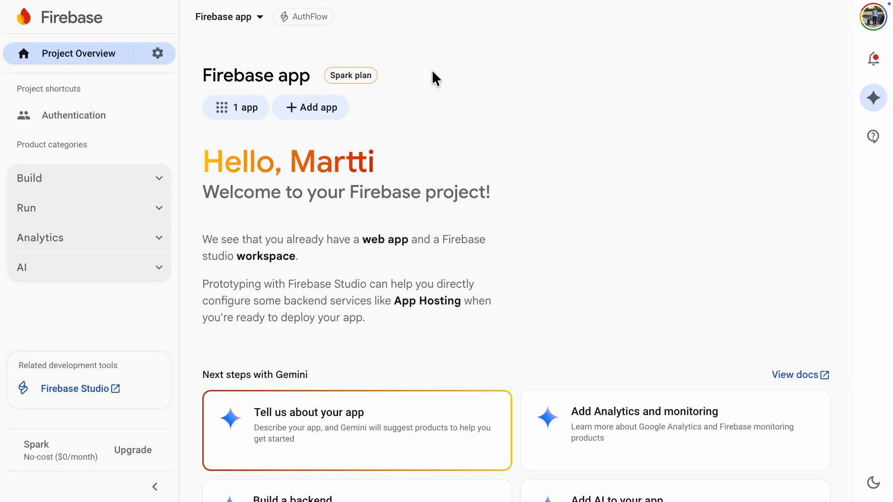
pyautogui.moveTo(133, 120)
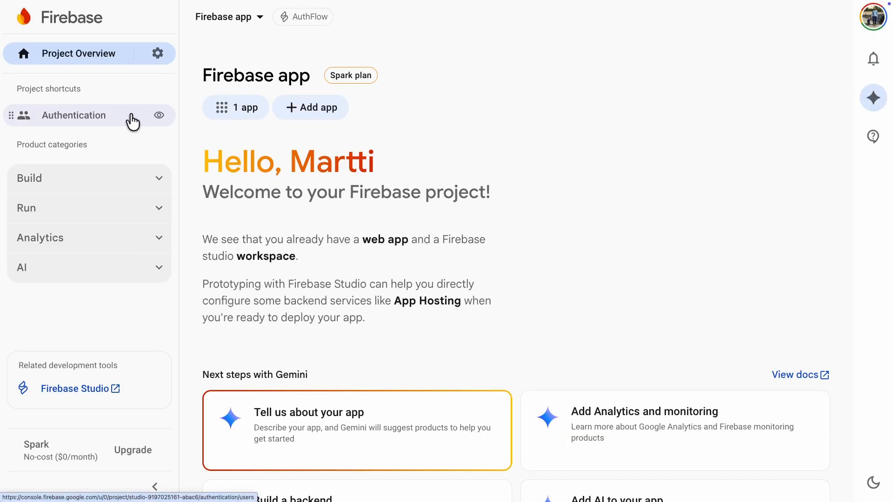
pyautogui.click(74, 115)
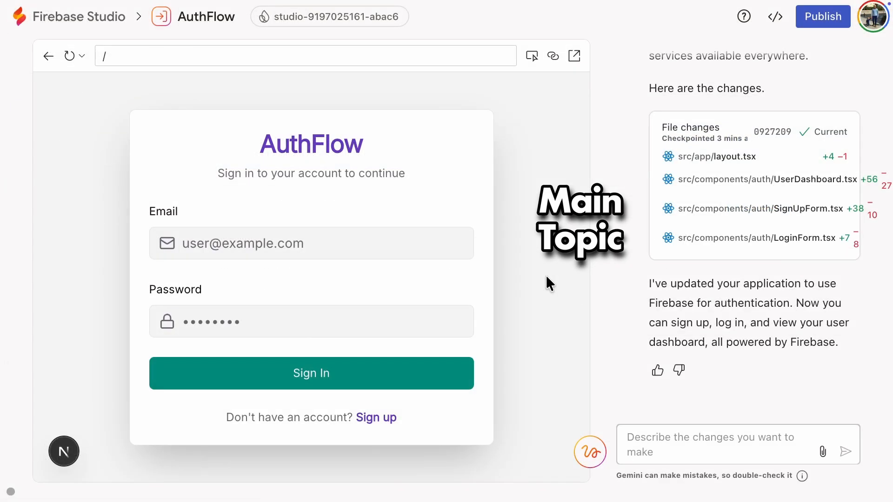
# Step: Request an admin page for switching users between normal and admin roles, then sign in with the new account
pyautogui.write('Create an admin page, which lists users and where an admin can change user rights between normal and')
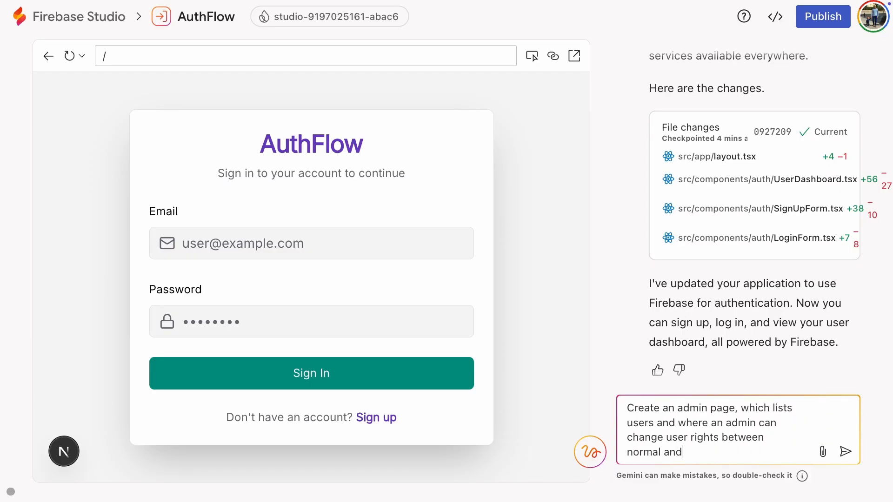
pyautogui.write('admin user.')
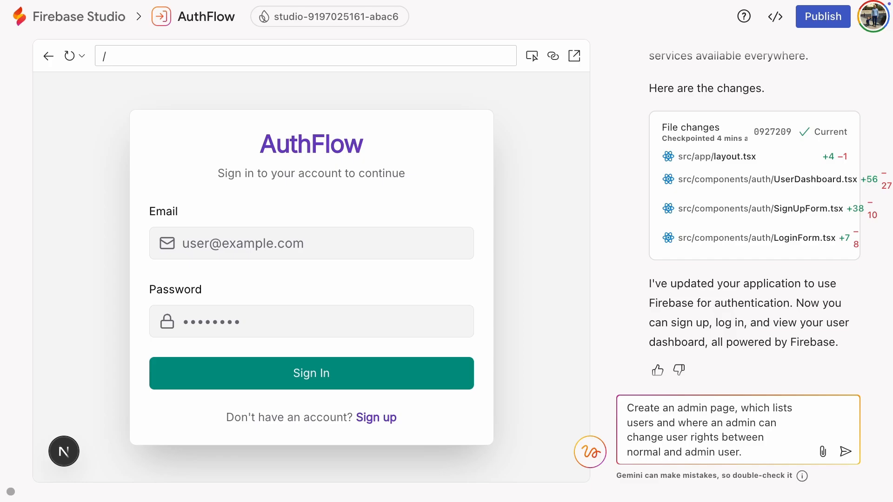
pyautogui.click(845, 453)
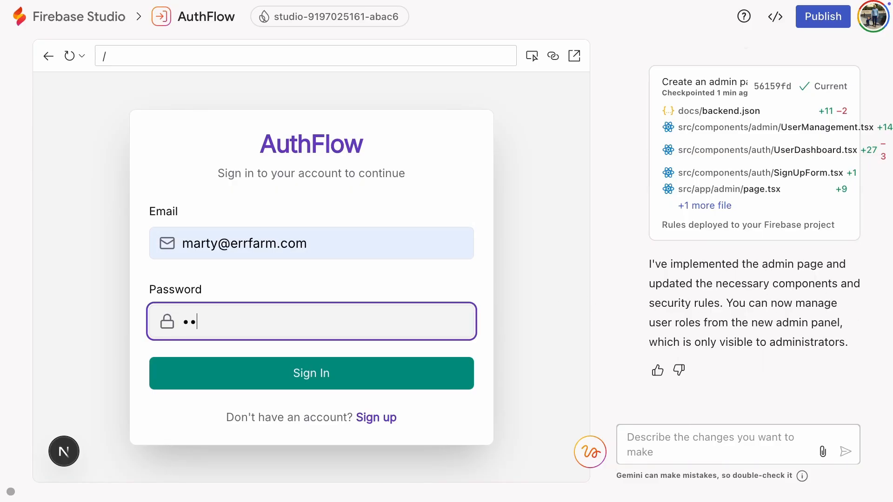
pyautogui.click(311, 373)
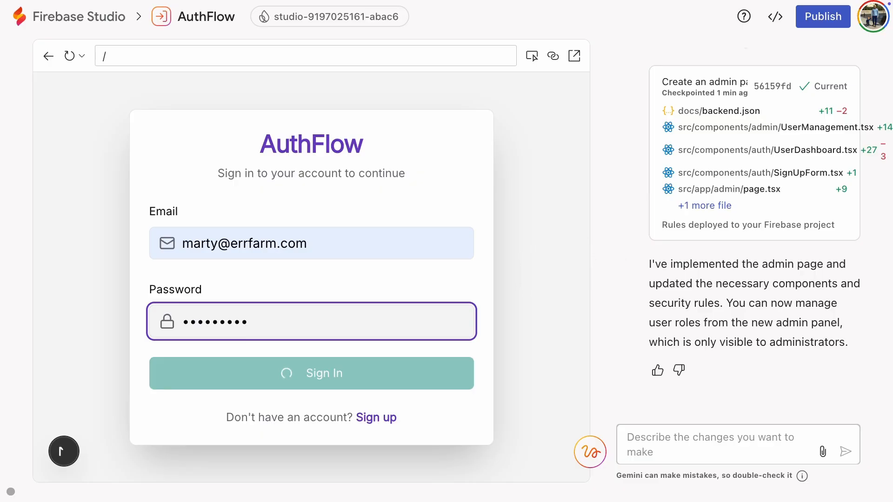
pyautogui.moveTo(376, 418)
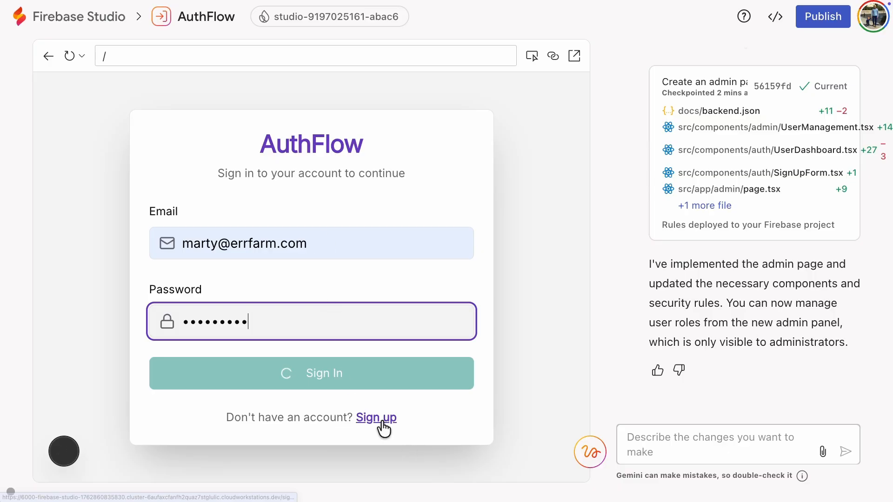
# Step: Go from the console's Authentication section to the Firestore database users collection
pyautogui.click(376, 418)
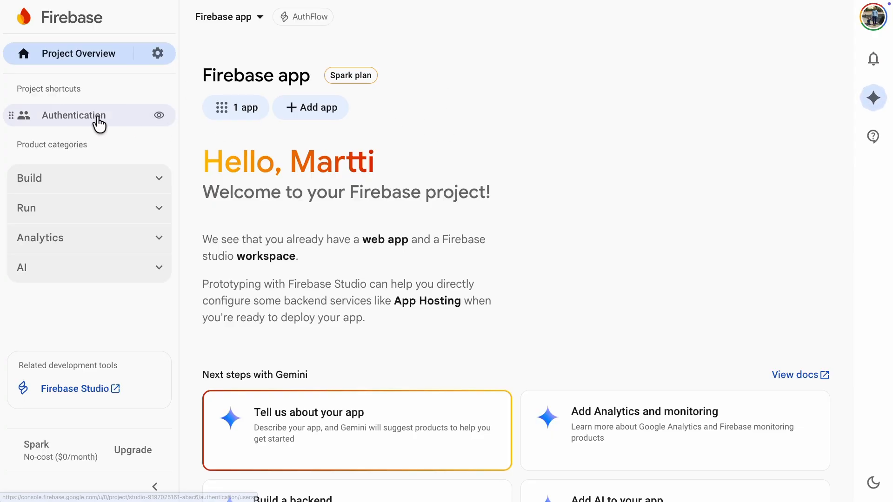
pyautogui.click(74, 115)
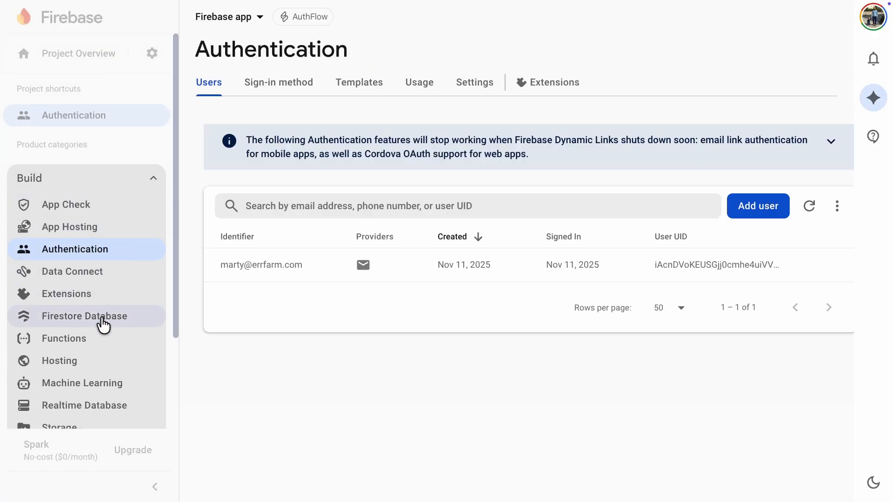
pyautogui.click(85, 316)
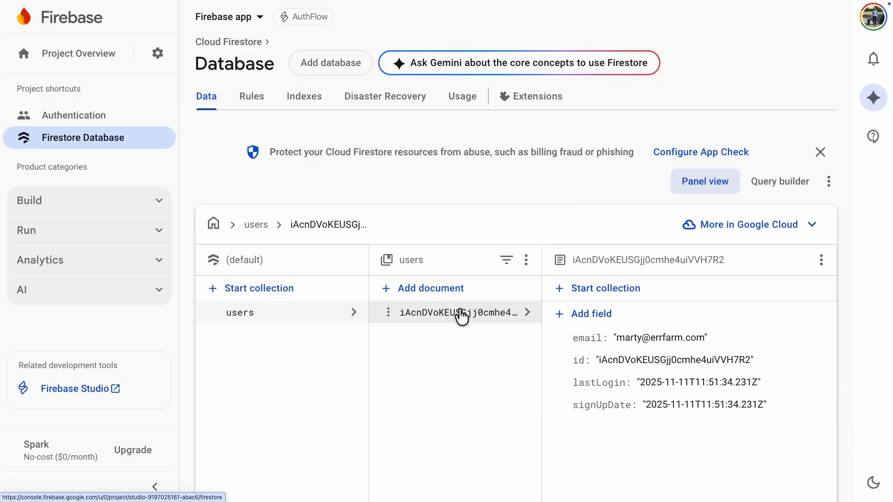
# Step: Delete the test user's Firestore document and remove its authentication account
pyautogui.click(820, 260)
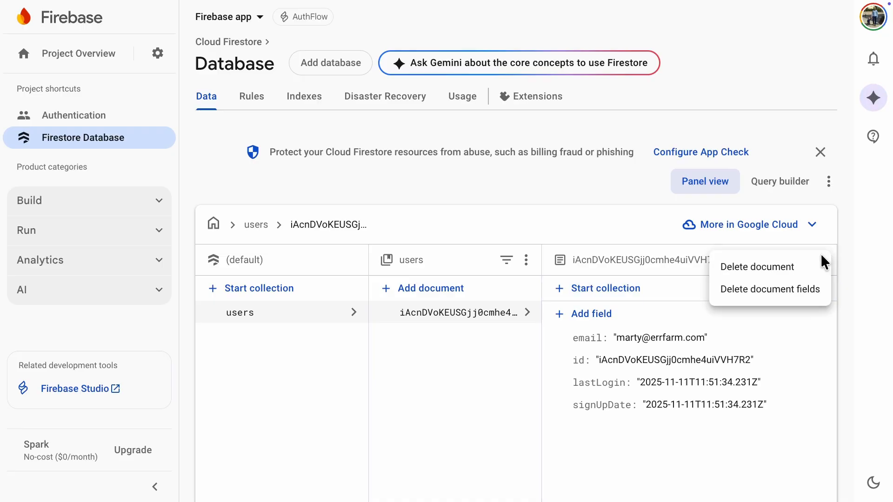
pyautogui.click(757, 267)
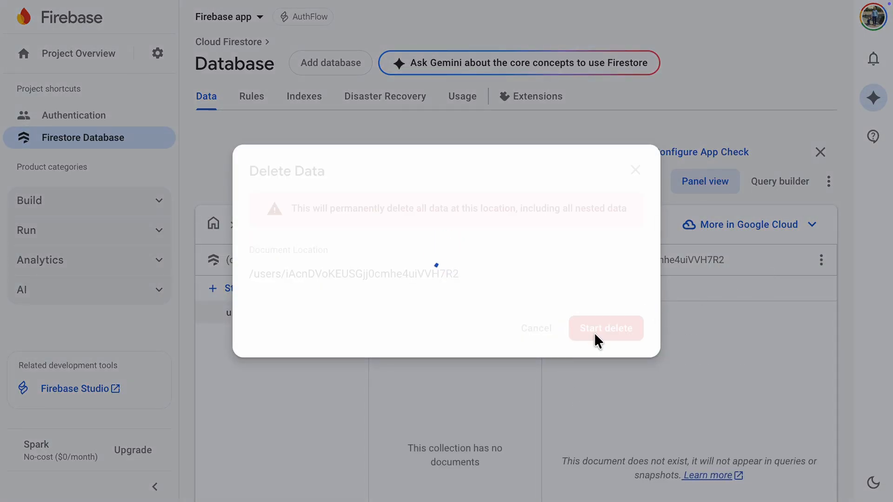
pyautogui.click(73, 115)
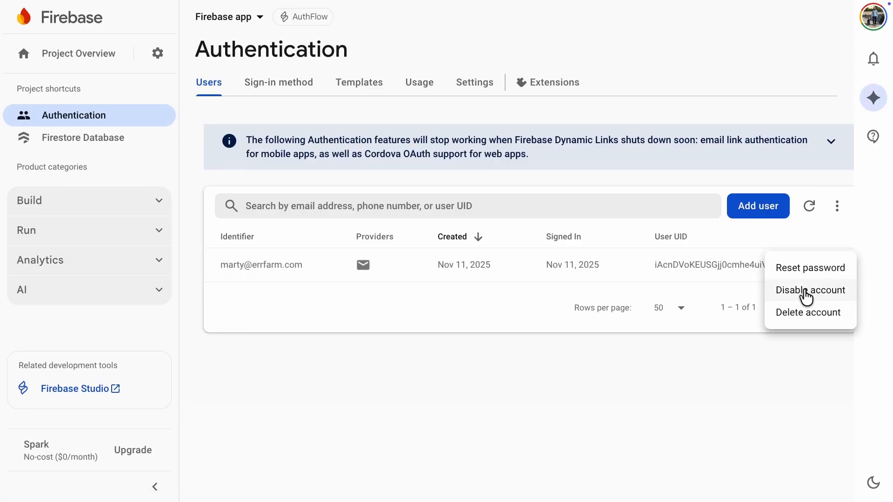
pyautogui.click(808, 312)
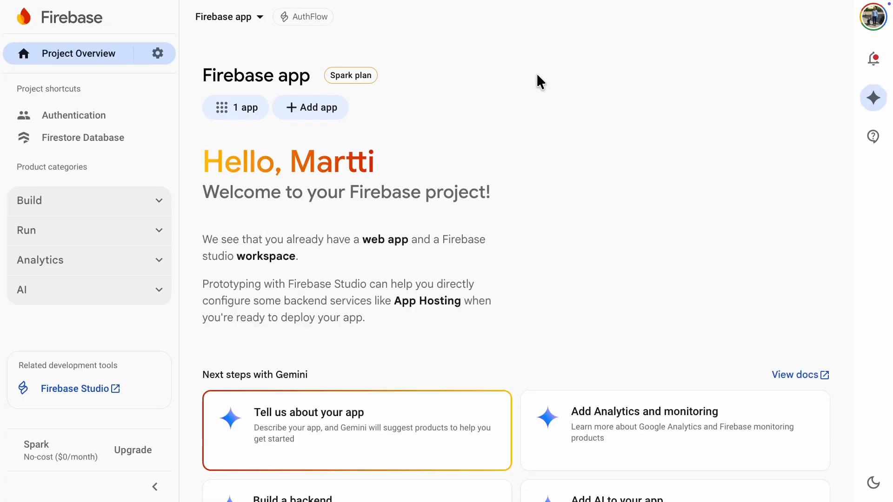
# Step: Report that sign-in hangs on a loading spinner, then retry the login after the assistant's fix
pyautogui.click(74, 115)
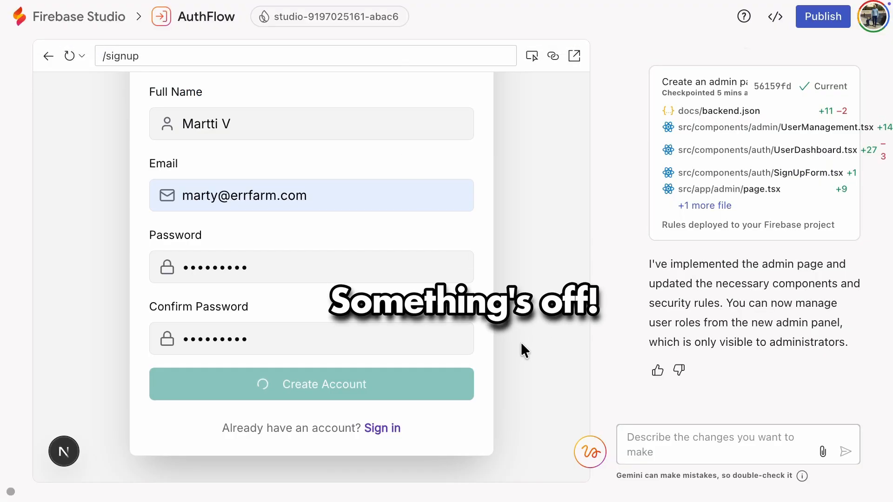
pyautogui.moveTo(510, 388)
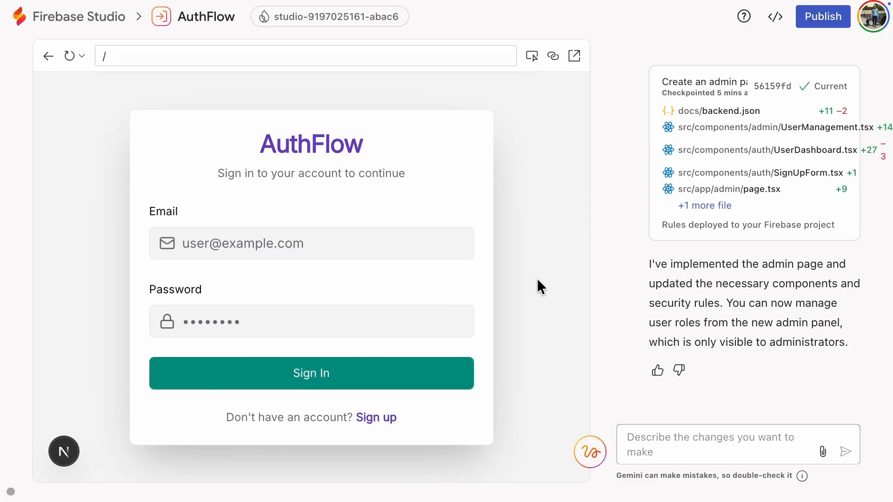
pyautogui.click(311, 374)
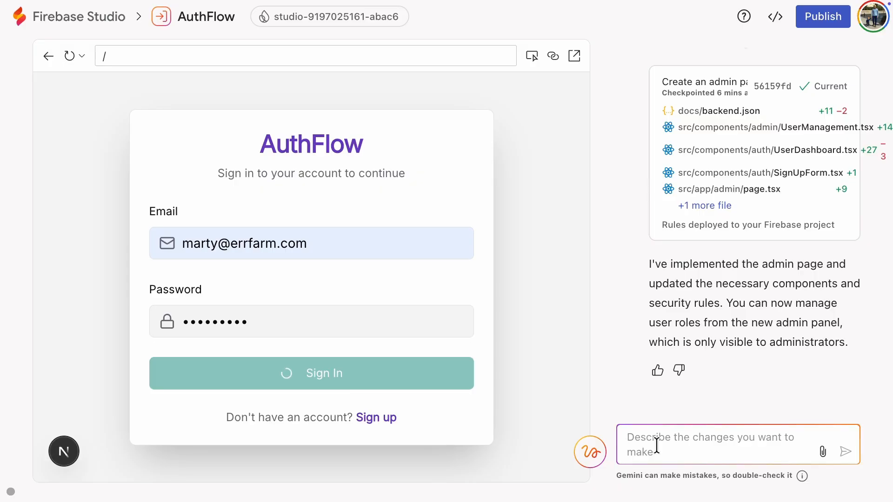
pyautogui.write("Sign in doesn't work anymore, but it")
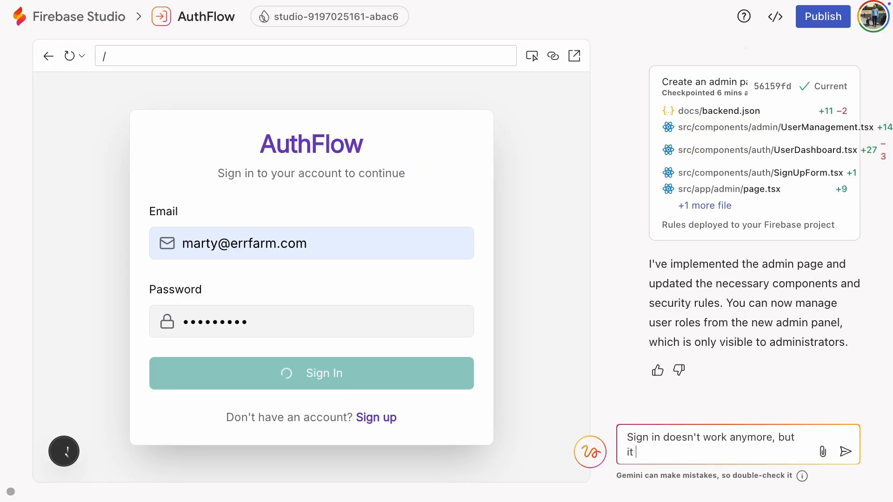
pyautogui.write('just has a loading id')
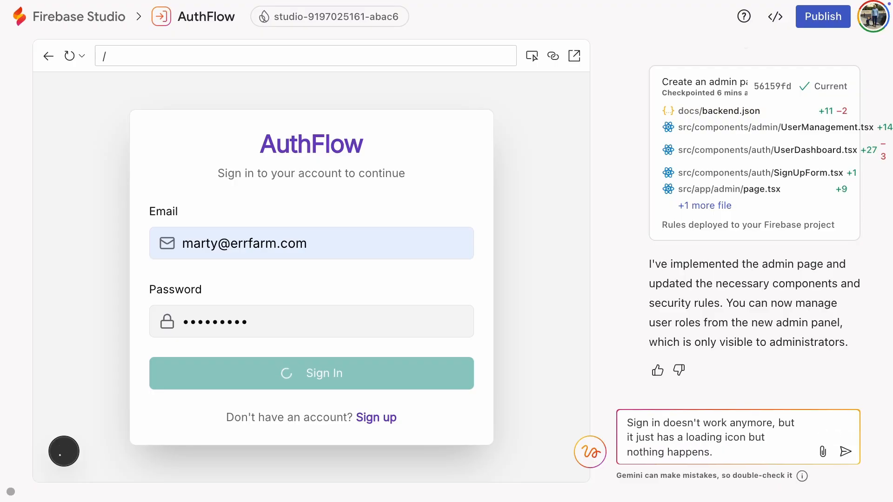
pyautogui.click(846, 452)
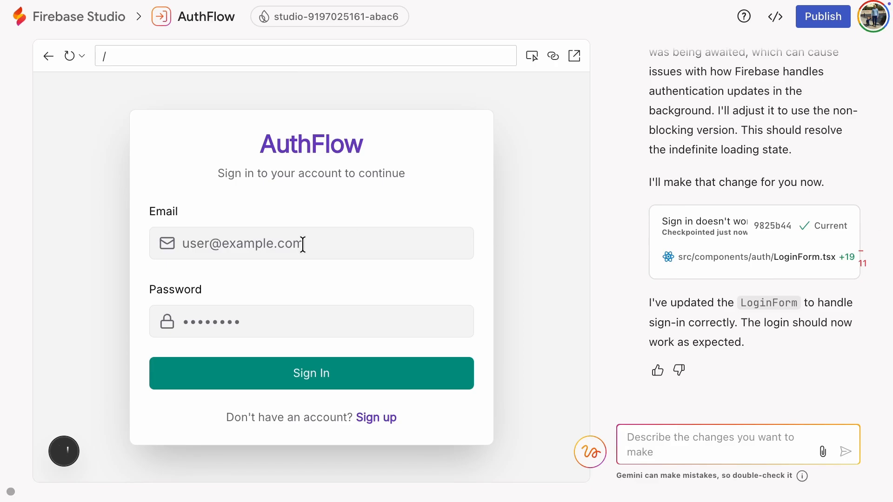
pyautogui.click(311, 374)
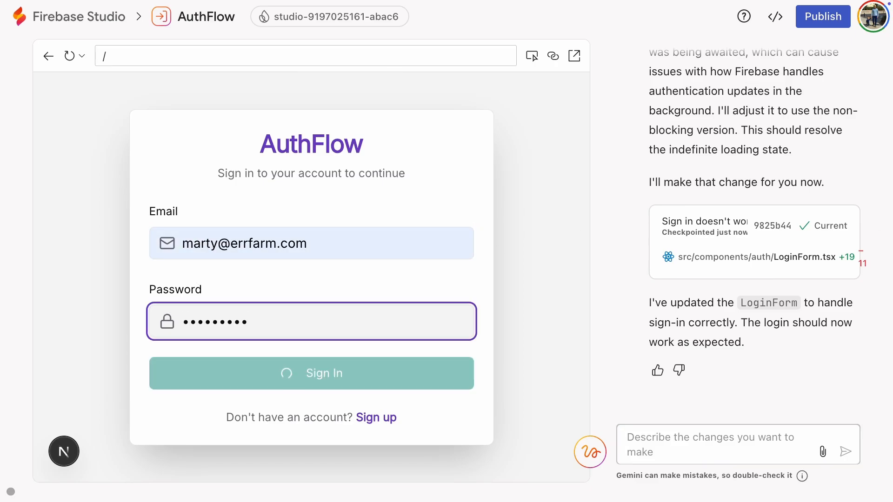
# Step: Submit a signup as 'mart' and report that signup never reaches the user details page
pyautogui.click(376, 418)
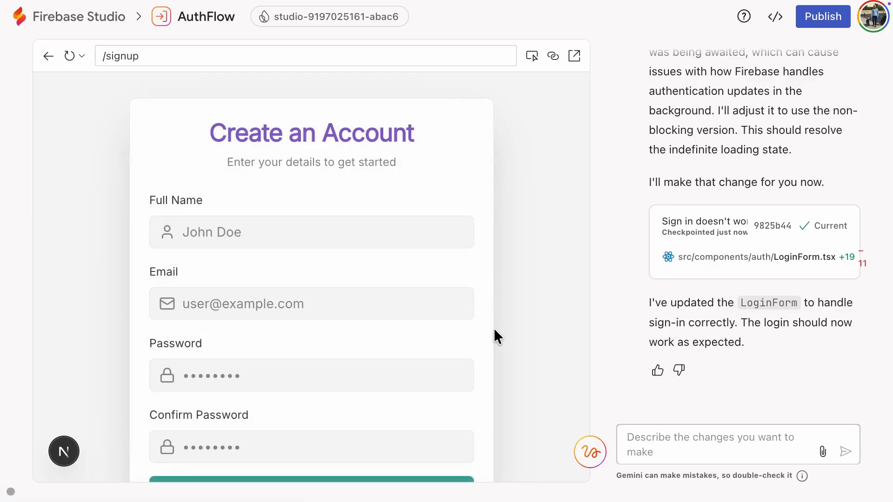
pyautogui.write('marty v')
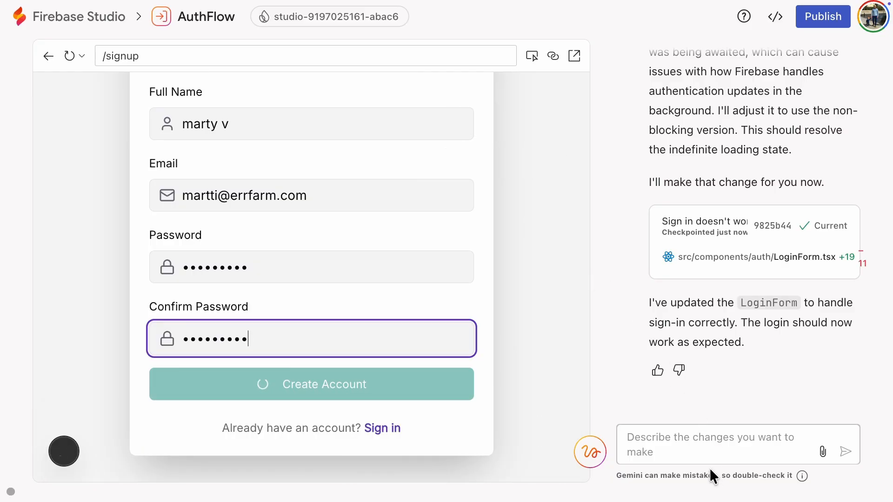
pyautogui.write('After sign up the and clicking')
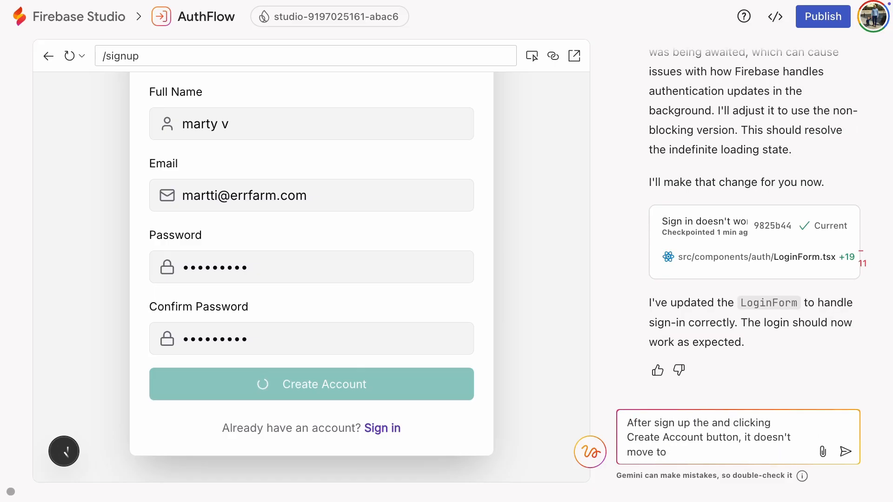
pyautogui.write('user details page.')
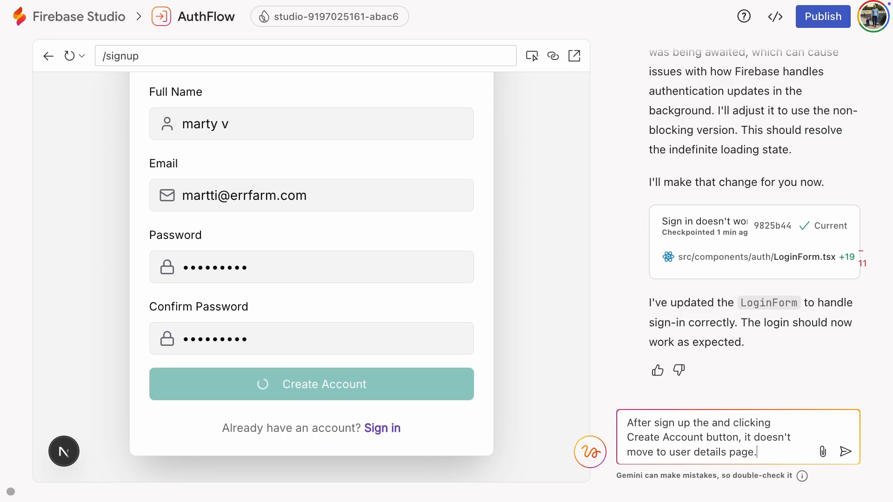
pyautogui.click(846, 452)
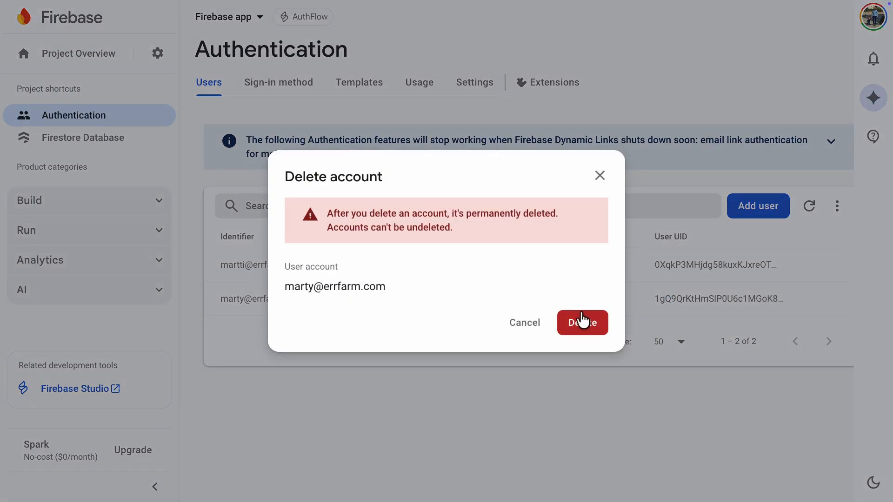
# Step: Delete the stale test account, then its document in the Firestore users collection
pyautogui.click(583, 323)
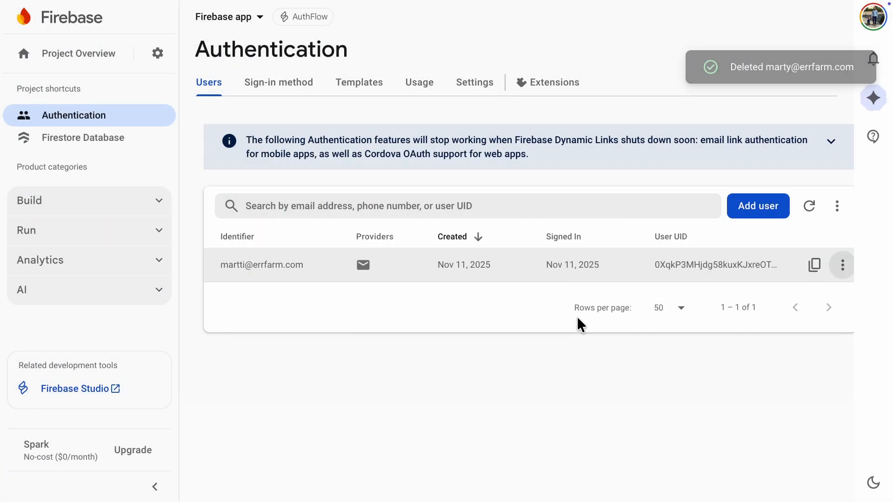
pyautogui.click(83, 138)
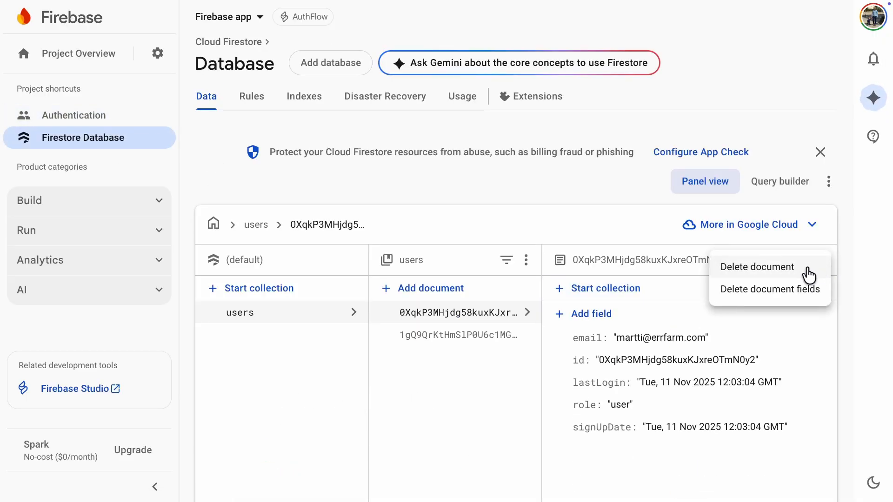
pyautogui.click(758, 267)
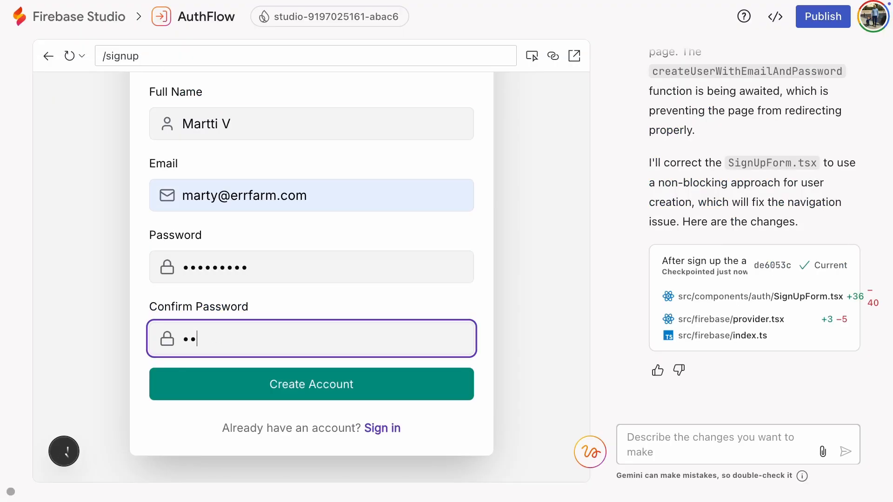
# Step: Create the account again so signup lands on the personal dashboard with name and role badge
pyautogui.click(311, 384)
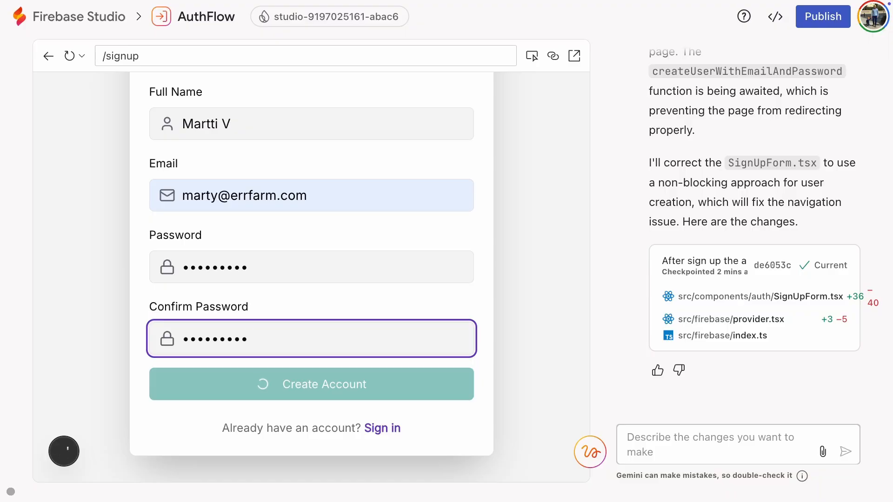
pyautogui.click(311, 385)
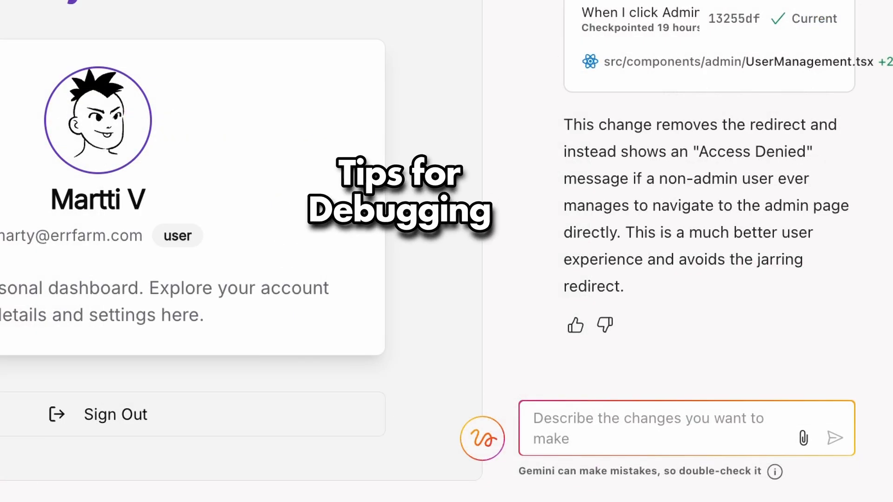
# Step: Ask Gemini to add syntax checking to every database interaction and handle unexpected or undefined data
pyautogui.write('Every time')
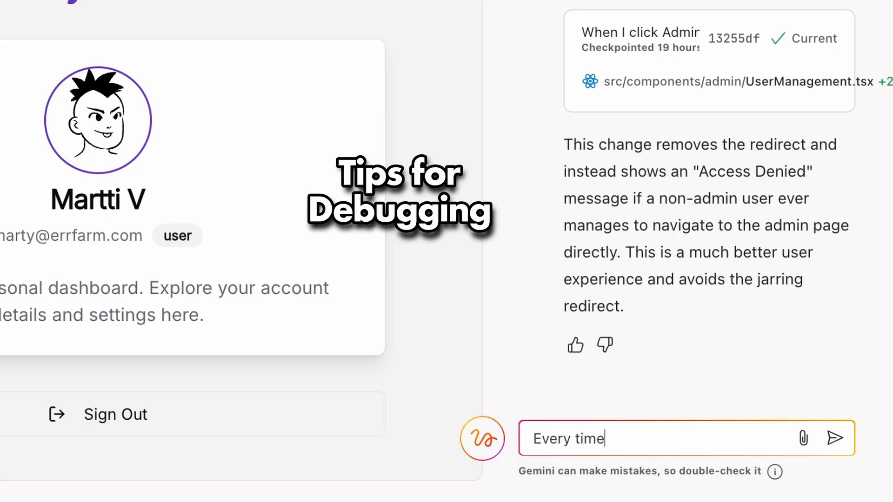
pyautogui.write('you interact with the database add')
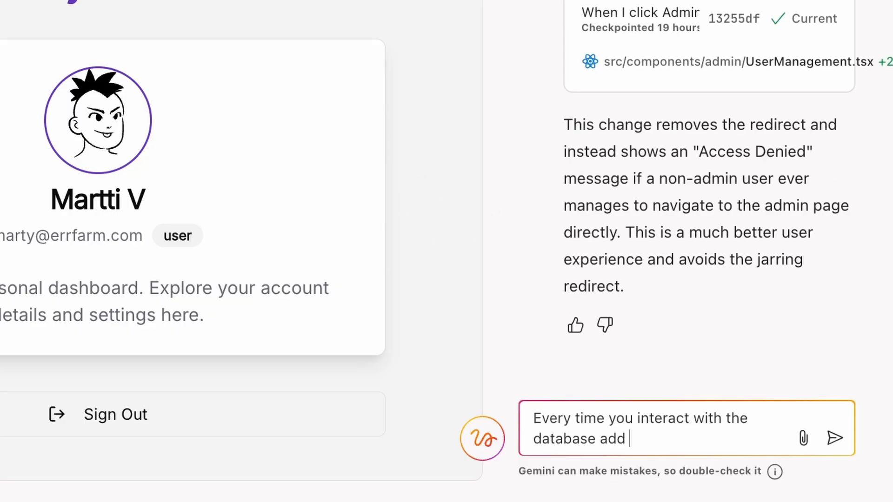
pyautogui.write('syntax checking and if the data')
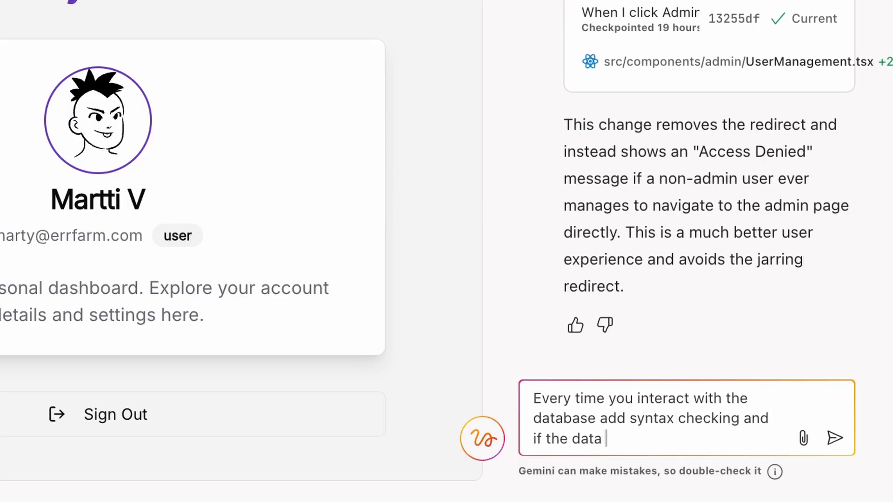
pyautogui.write('you receive is unexpected, undefined')
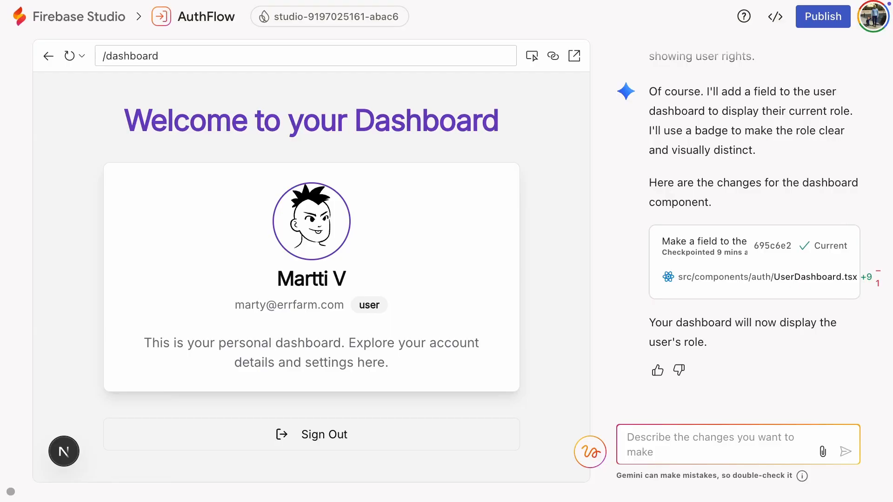
# Step: Ask Gemini how to promote a user to admin without code changes and read the reply
pyautogui.write('Do')
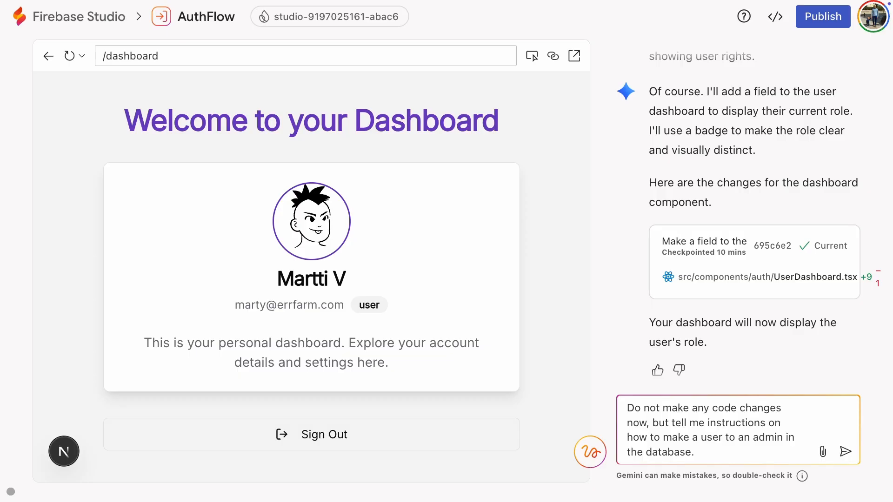
pyautogui.click(846, 452)
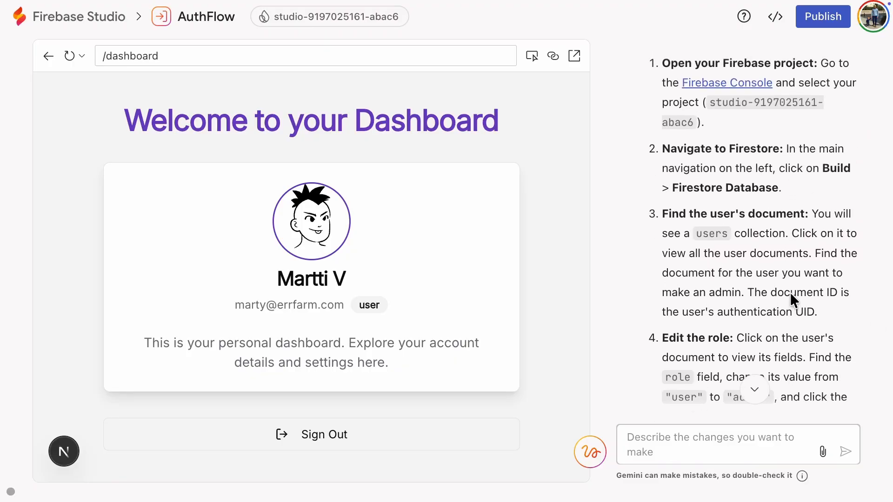
pyautogui.scroll(-3)
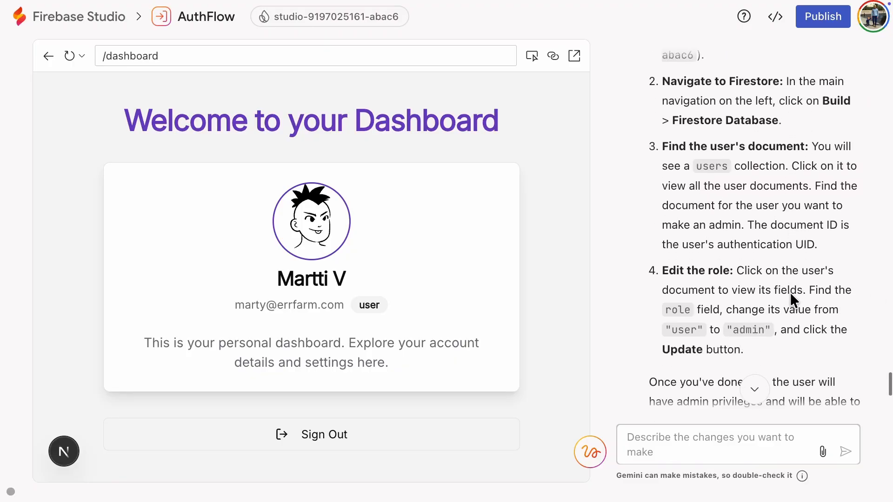
pyautogui.scroll(-3)
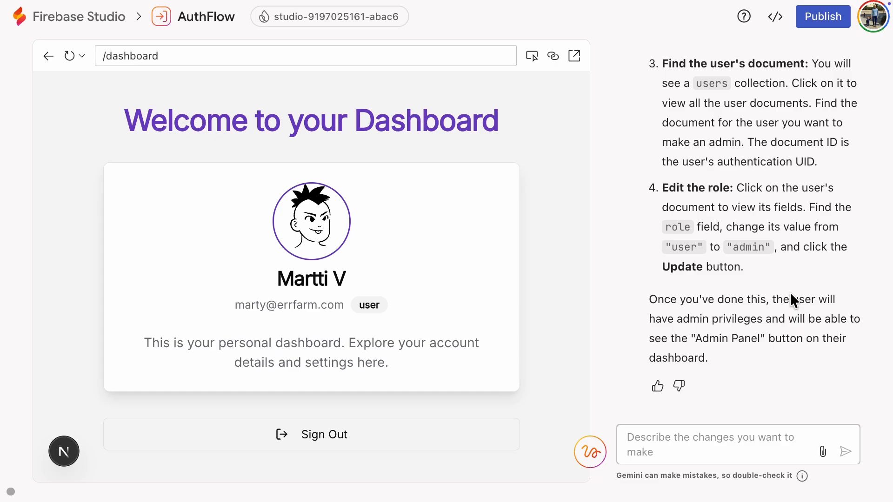
pyautogui.moveTo(373, 22)
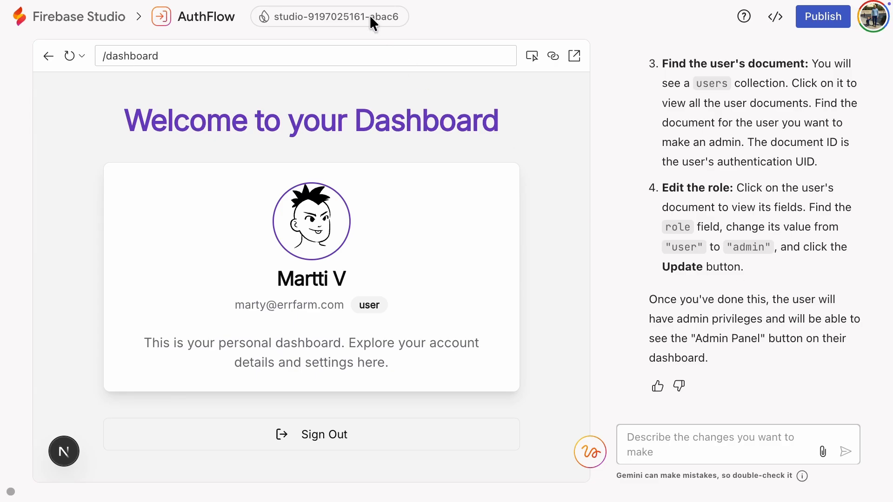
# Step: In Firestore Data, set the signed-up user's role field to admin
pyautogui.click(333, 16)
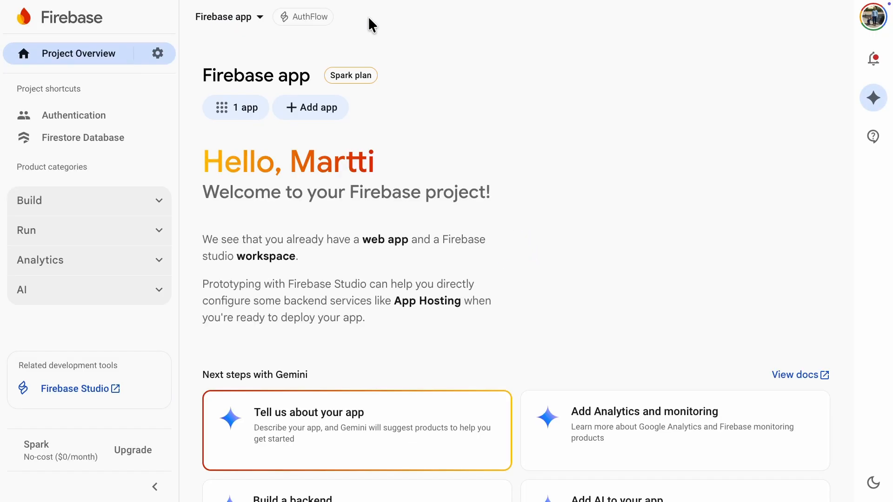
pyautogui.click(82, 138)
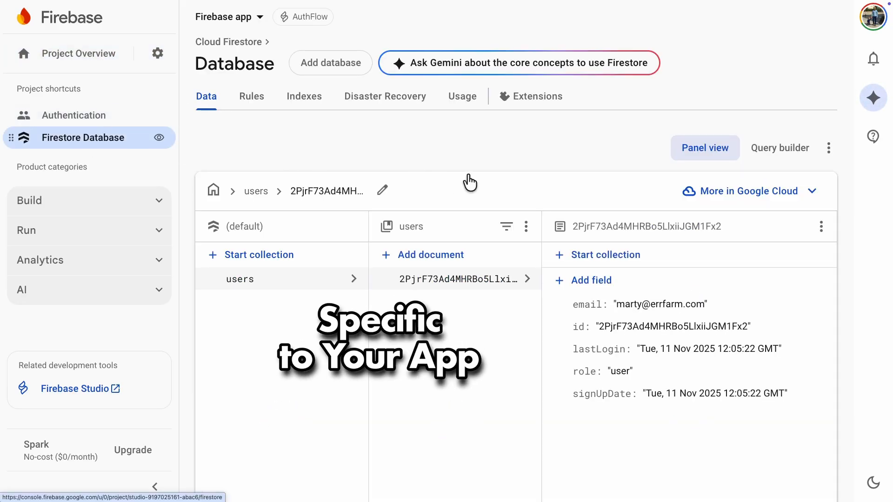
pyautogui.scroll(-3)
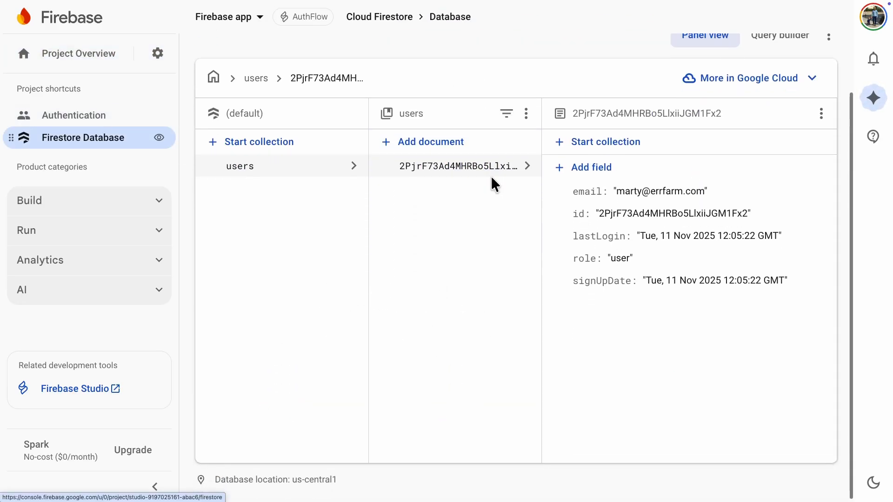
pyautogui.write('admin')
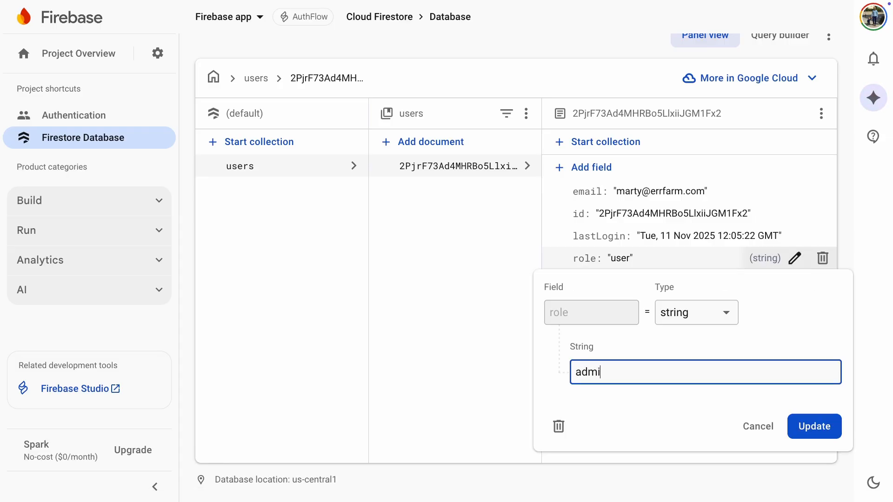
pyautogui.click(815, 426)
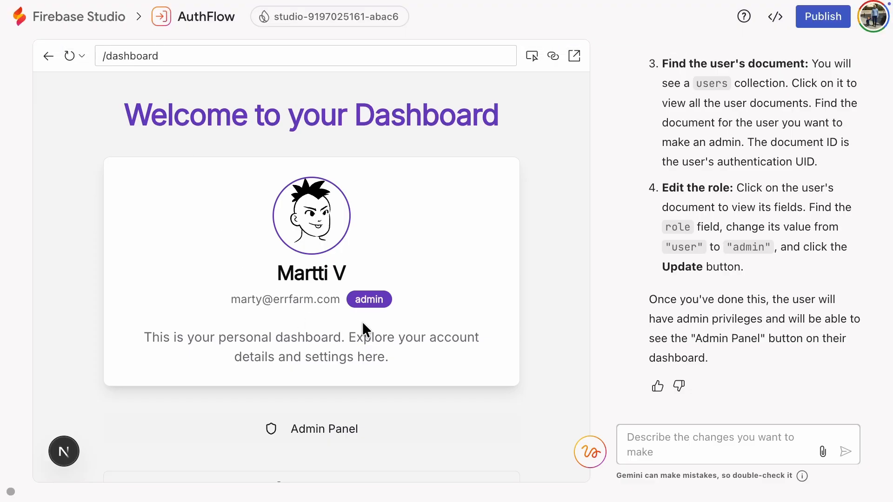
pyautogui.moveTo(78, 157)
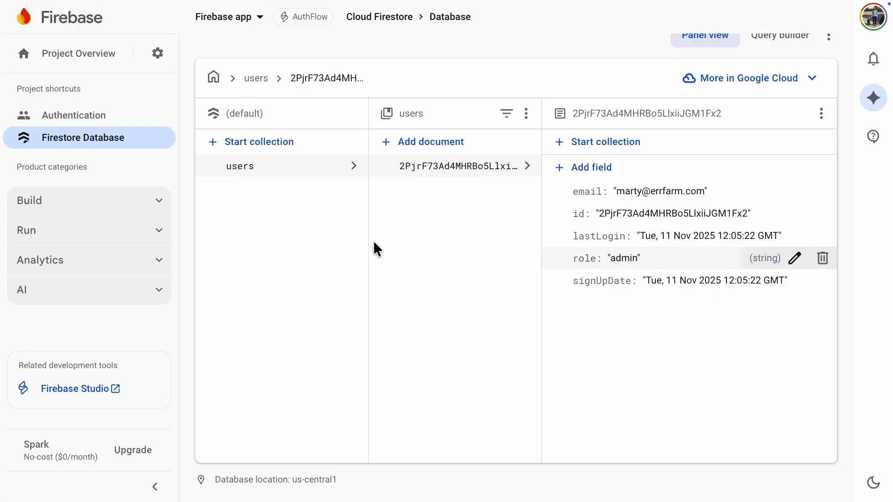
pyautogui.moveTo(380, 250)
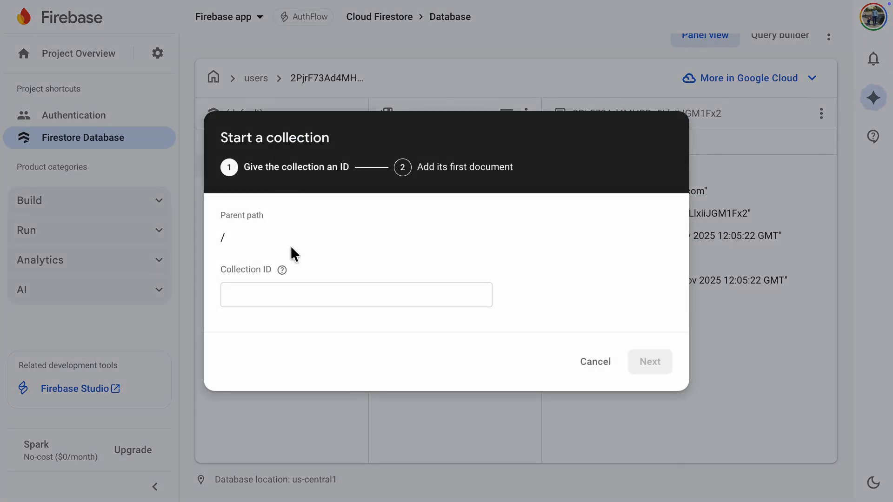
# Step: Start a roles_admin collection, then delete it by confirming its name
pyautogui.write('roles_')
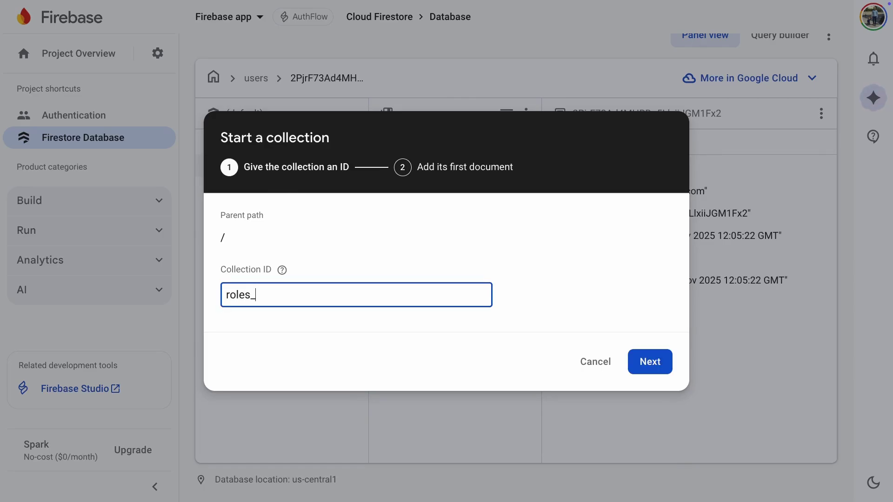
pyautogui.click(650, 362)
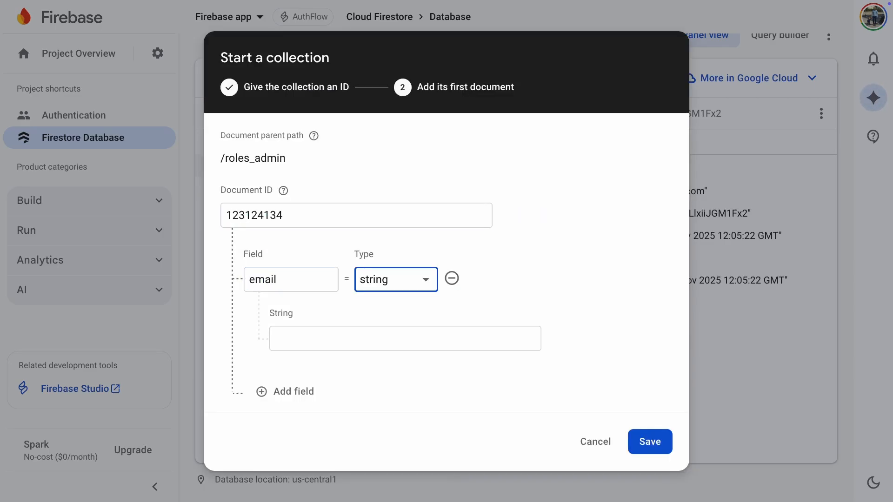
pyautogui.write('ro')
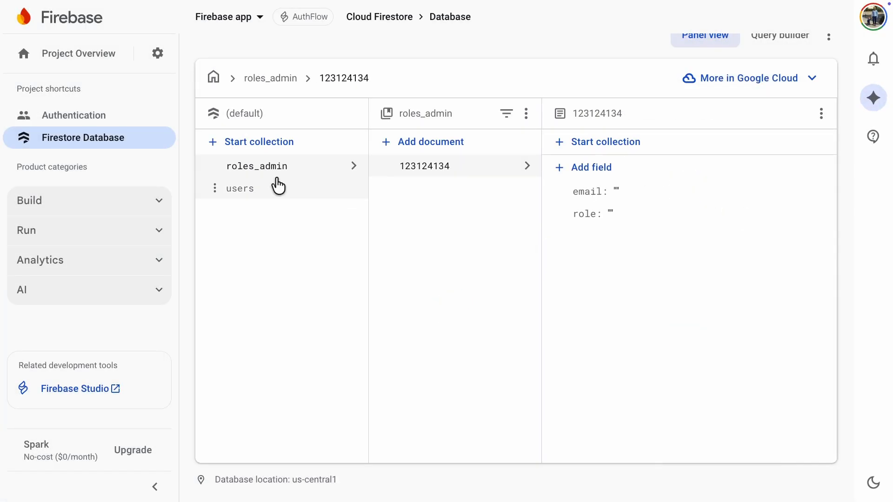
pyautogui.click(525, 114)
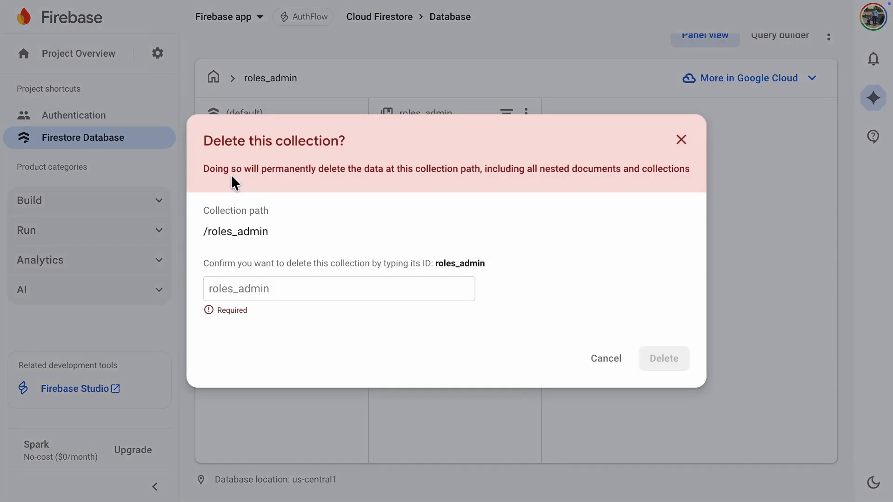
pyautogui.write('roles_admin')
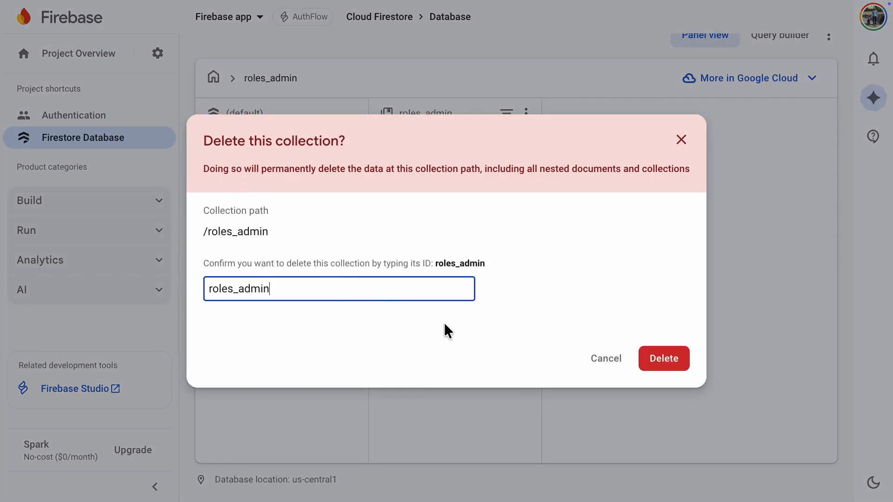
pyautogui.click(664, 359)
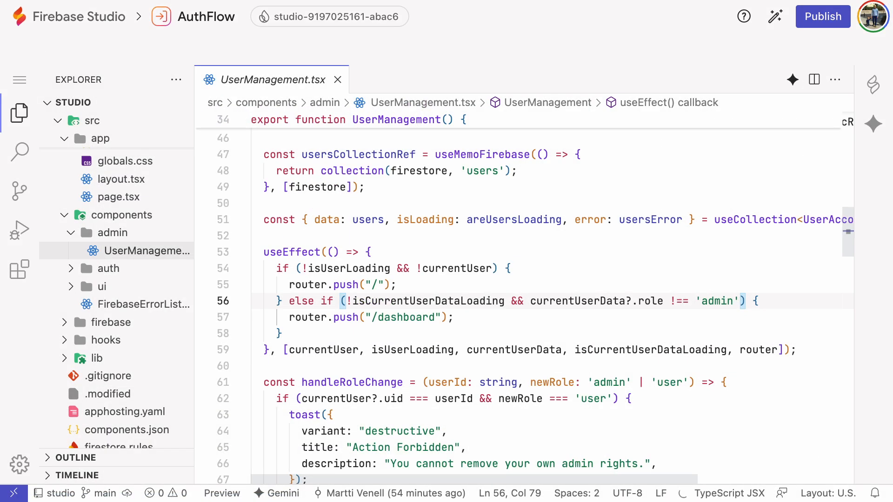
# Step: Highlight the admin-role redirect check and ask Gemini for an Access Denied message instead of a redirect
pyautogui.moveTo(347, 301); pyautogui.dragTo(740, 300)
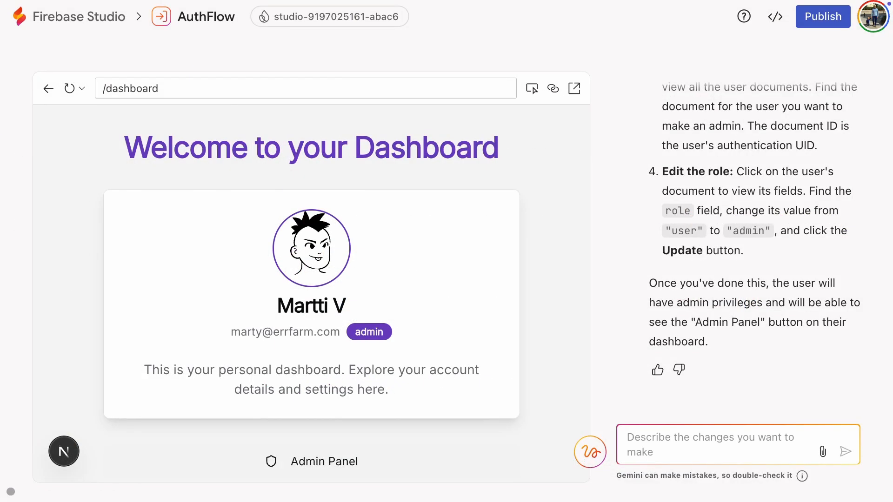
pyautogui.write('When I click Admin Panel button, it')
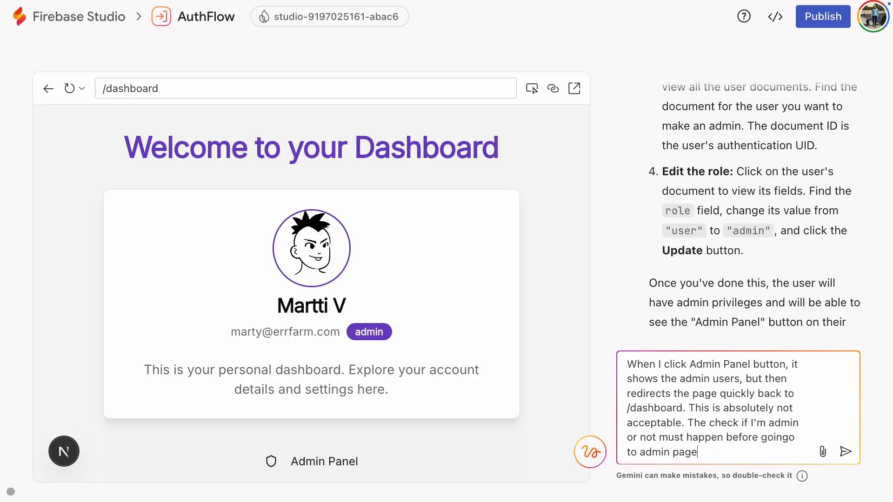
pyautogui.write(', not with a redirect.')
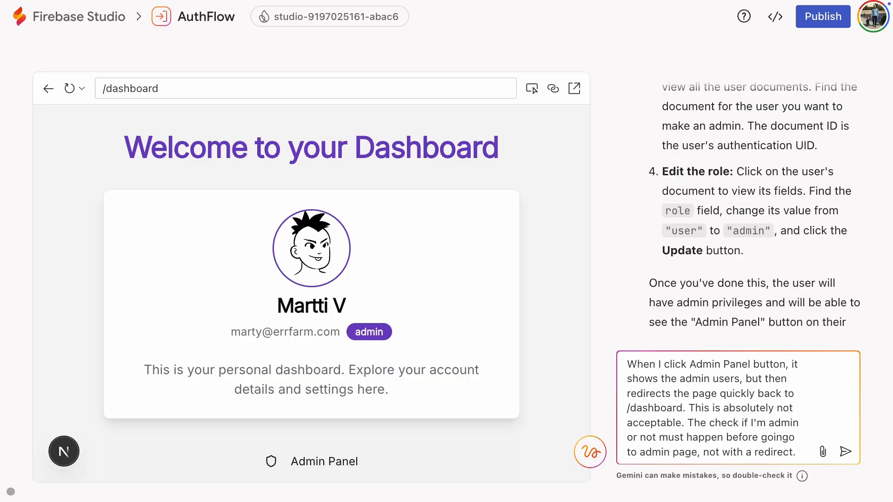
pyautogui.click(845, 452)
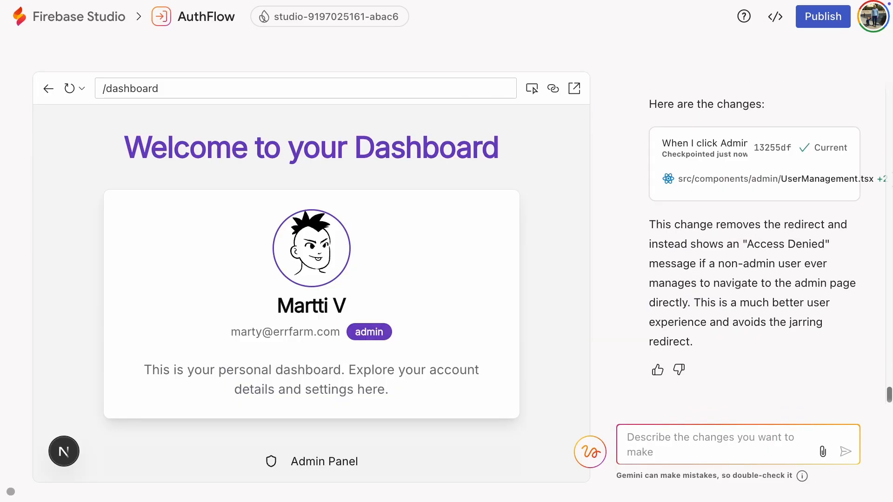
# Step: Sign up a second test account named 'Martti V 2' through the AuthFlow signup page
pyautogui.click(324, 462)
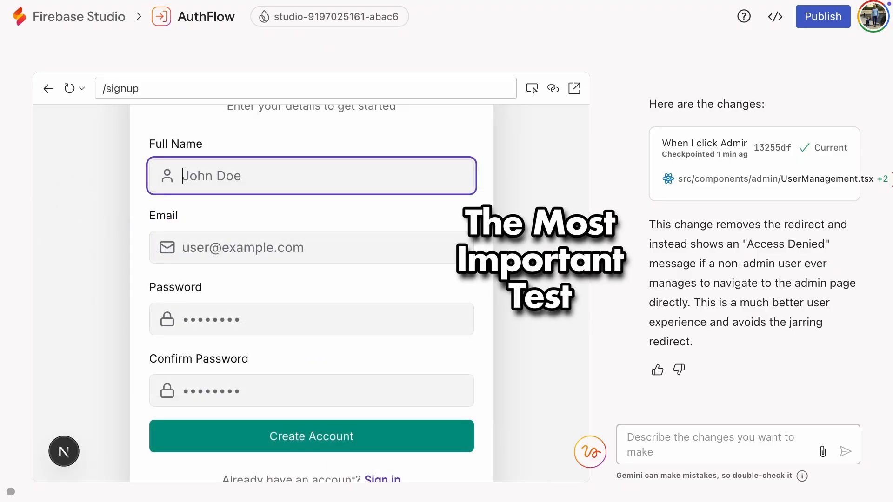
pyautogui.write('Martti V 2')
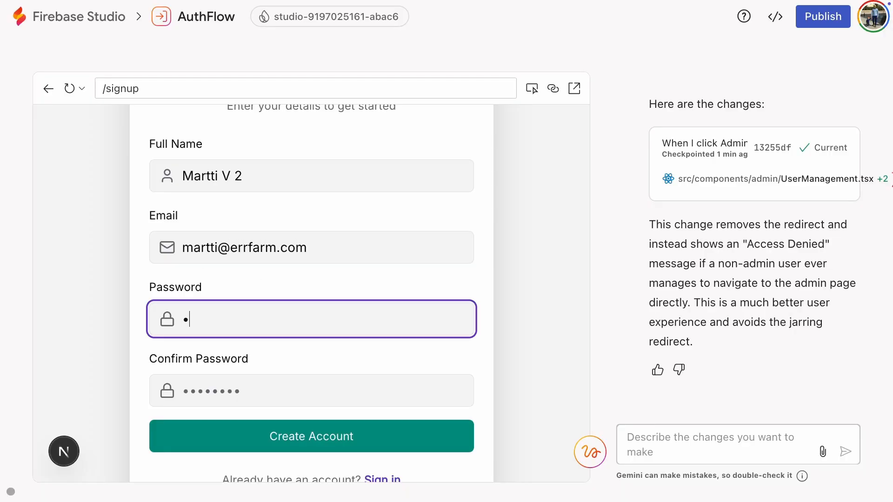
pyautogui.click(310, 437)
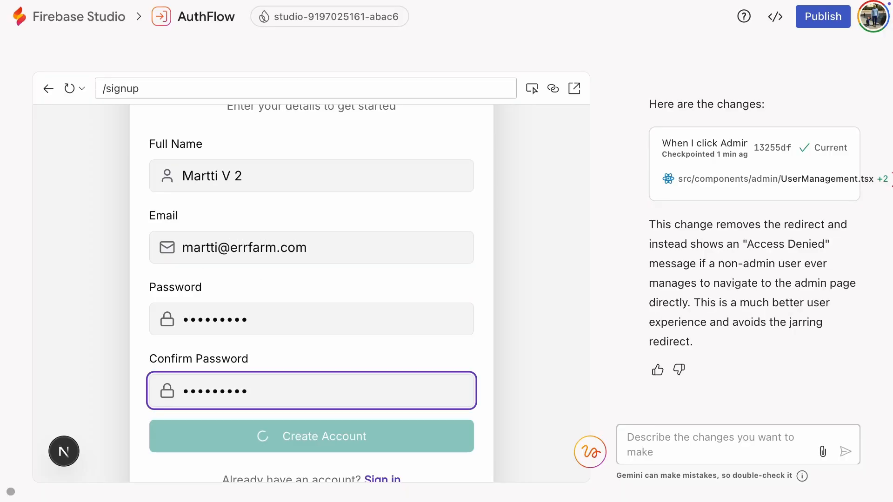
pyautogui.click(311, 436)
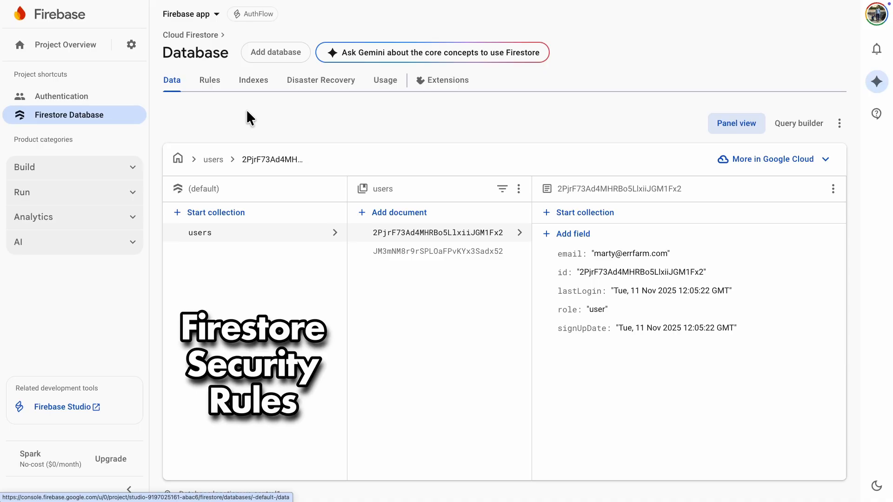
# Step: Review the deployed Firestore security rules, then return to the AuthFlow preview
pyautogui.click(210, 80)
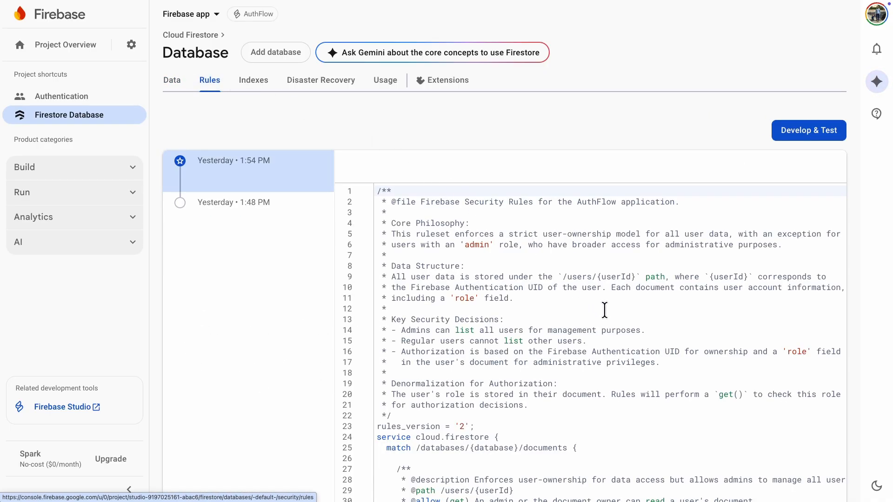
pyautogui.scroll(-3)
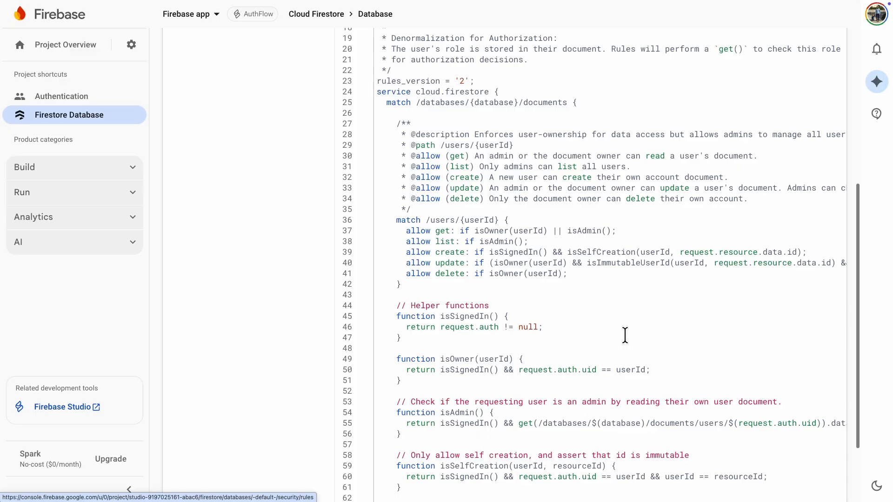
pyautogui.doubleClick(451, 262)
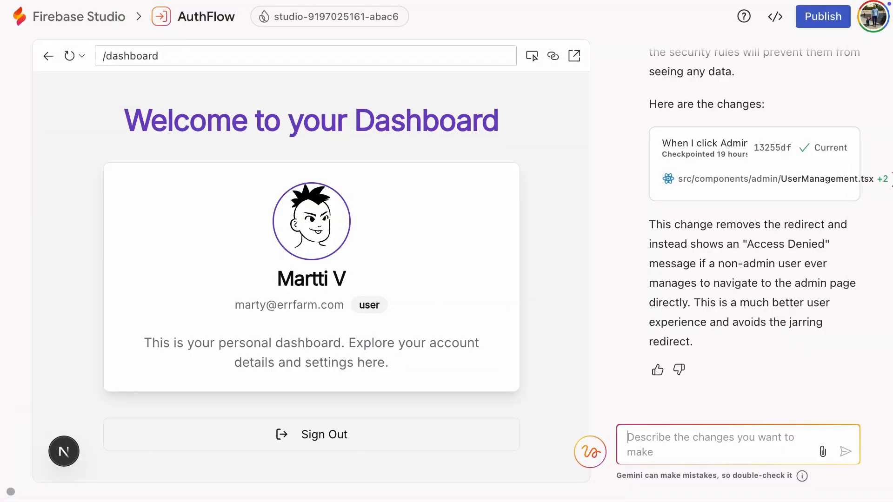
# Step: Ask Gemini whether the security rules stop a normal user from changing their role, and read the answer
pyautogui.write('Did you write')
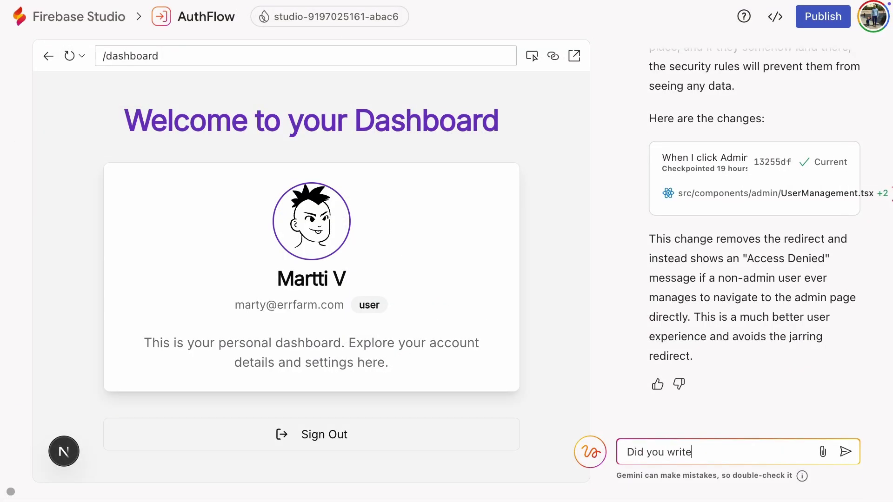
pyautogui.write('the Firestore security rules so that')
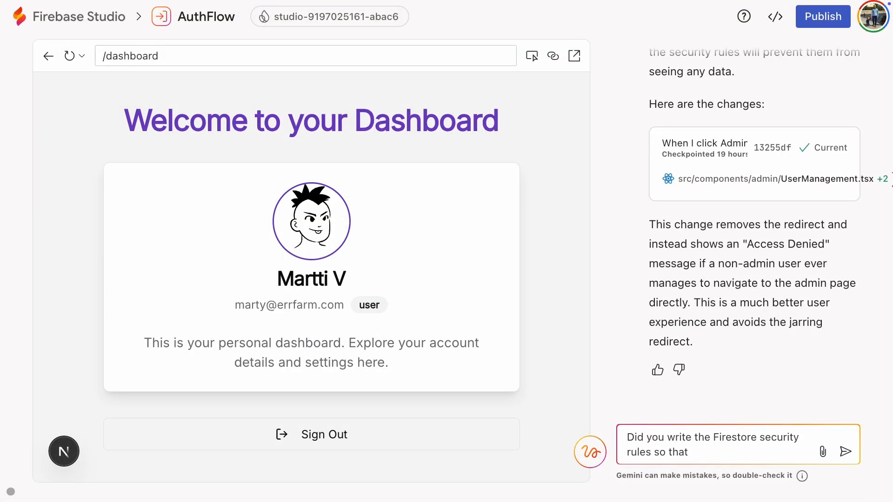
pyautogui.write('normal user can never')
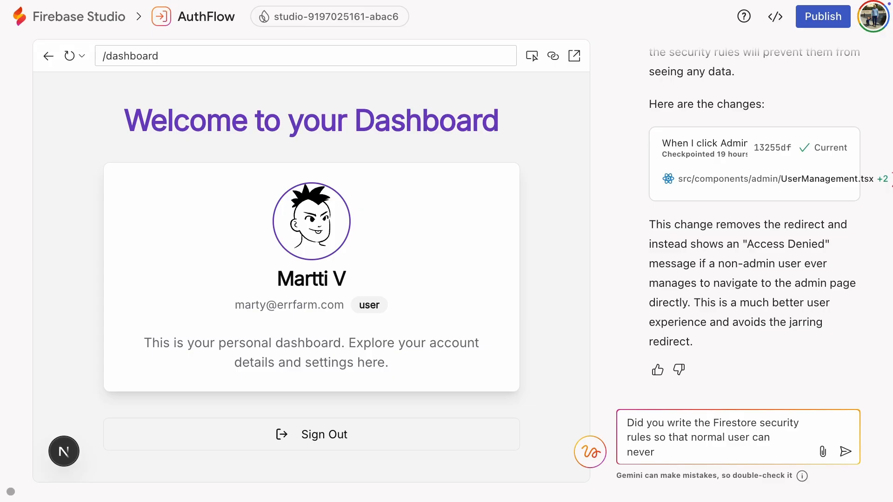
pyautogui.write('change the role from user to admin?')
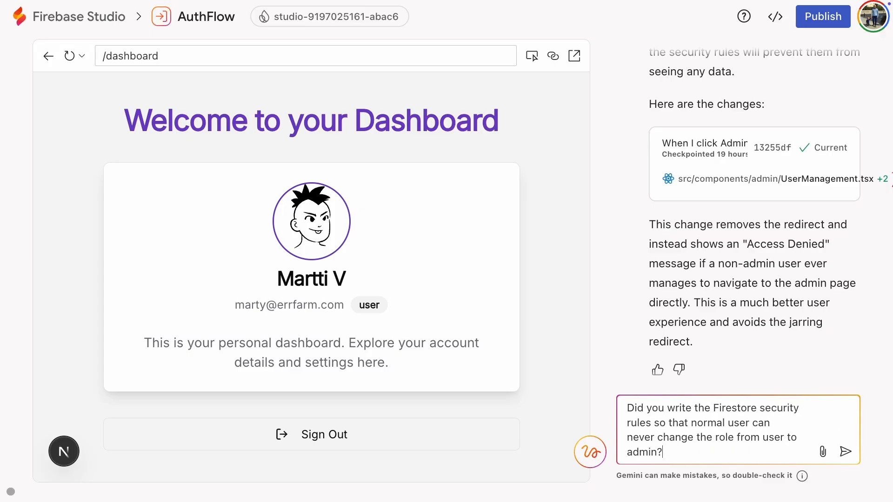
pyautogui.click(846, 451)
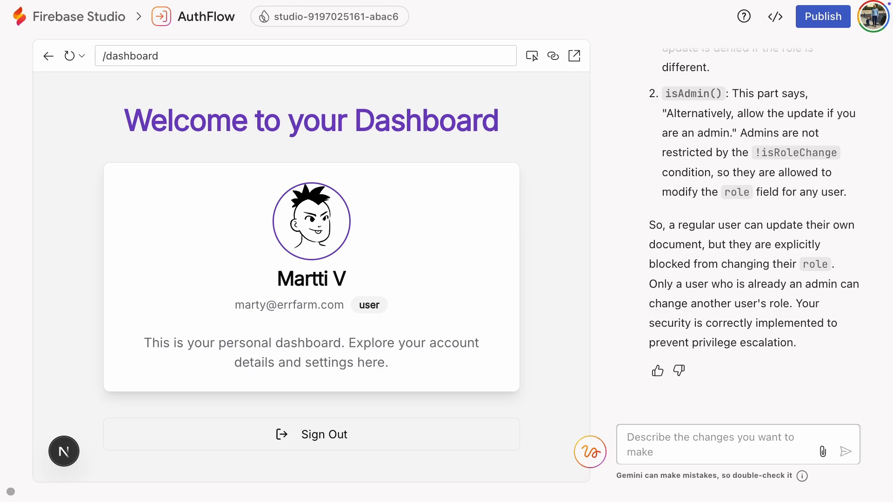
pyautogui.moveTo(661, 226); pyautogui.dragTo(843, 265)
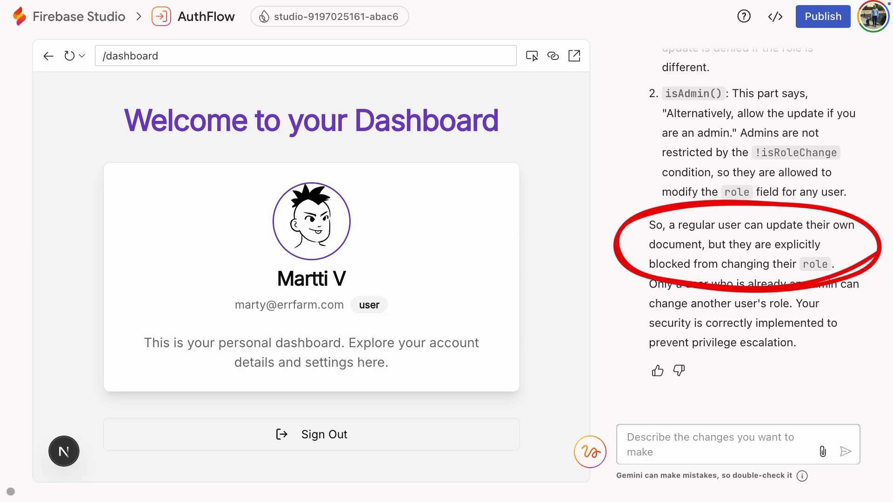